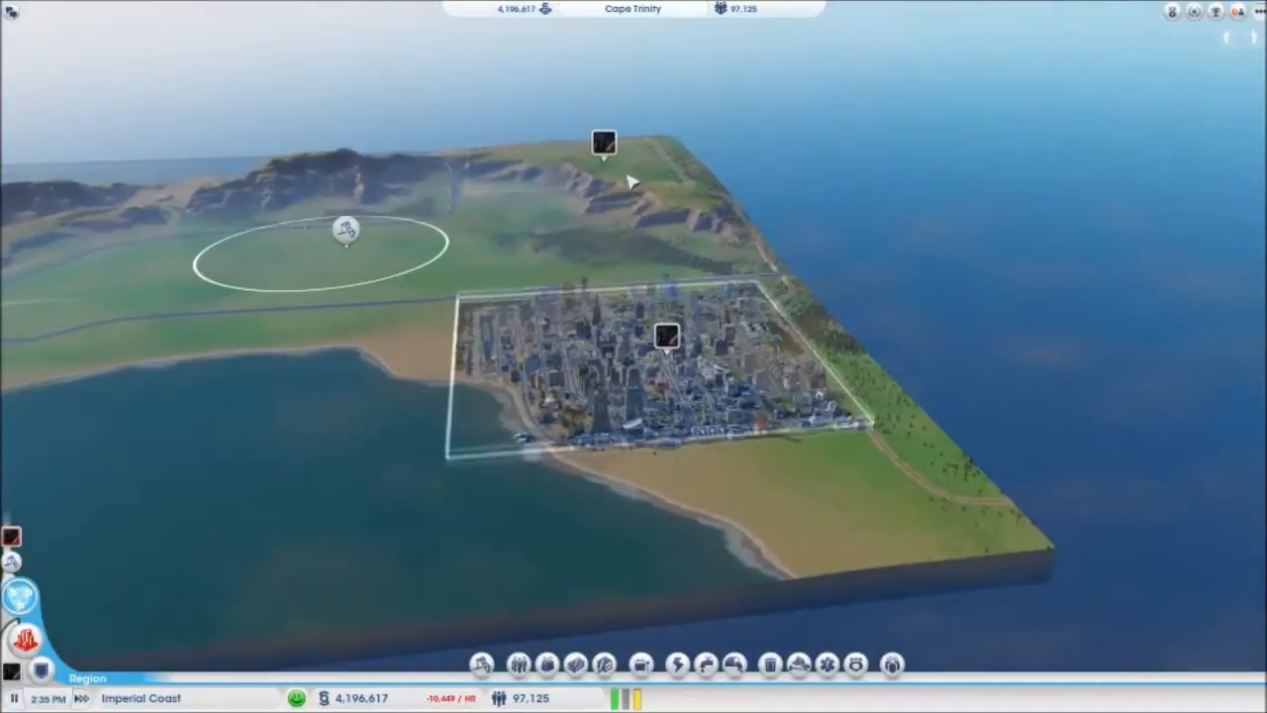
- Show the Imperial Coast city's info card in the region view
left_click(603, 142)
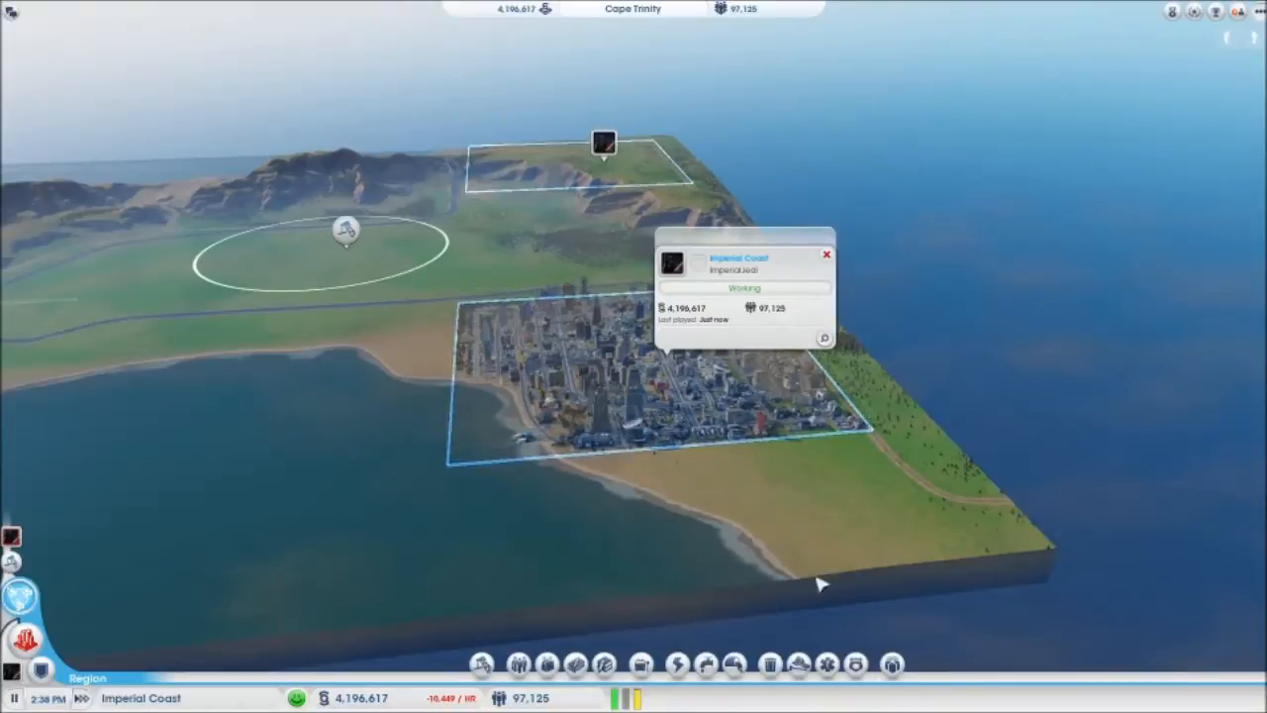
mouse_move(855, 663)
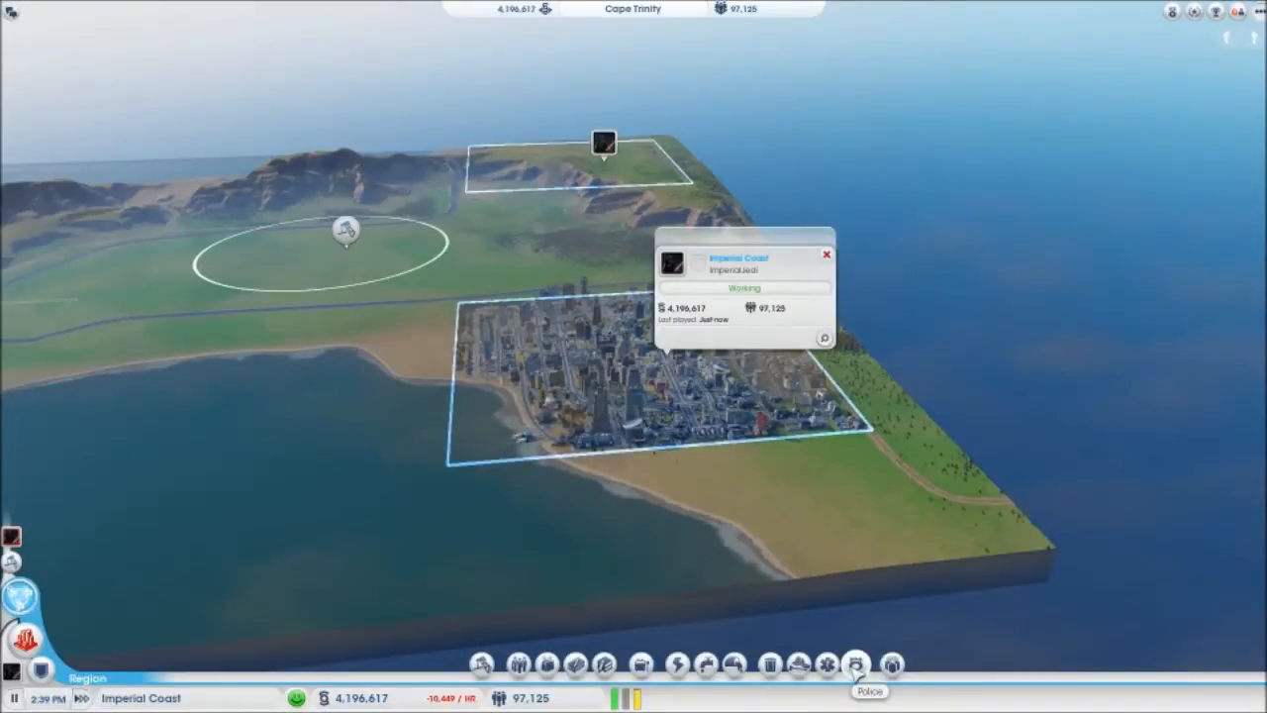
- Gift $500k simoleons from Imperial Coast to Norwich Hills
left_click(891, 665)
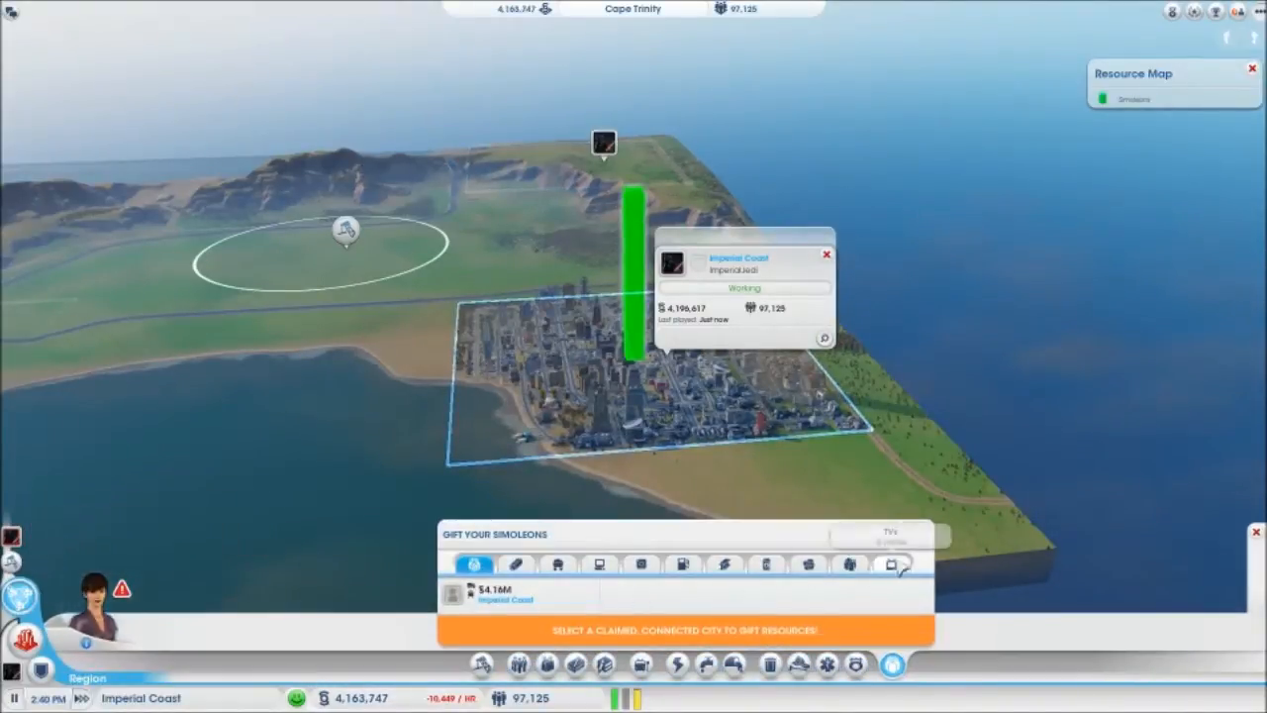
left_click(605, 143)
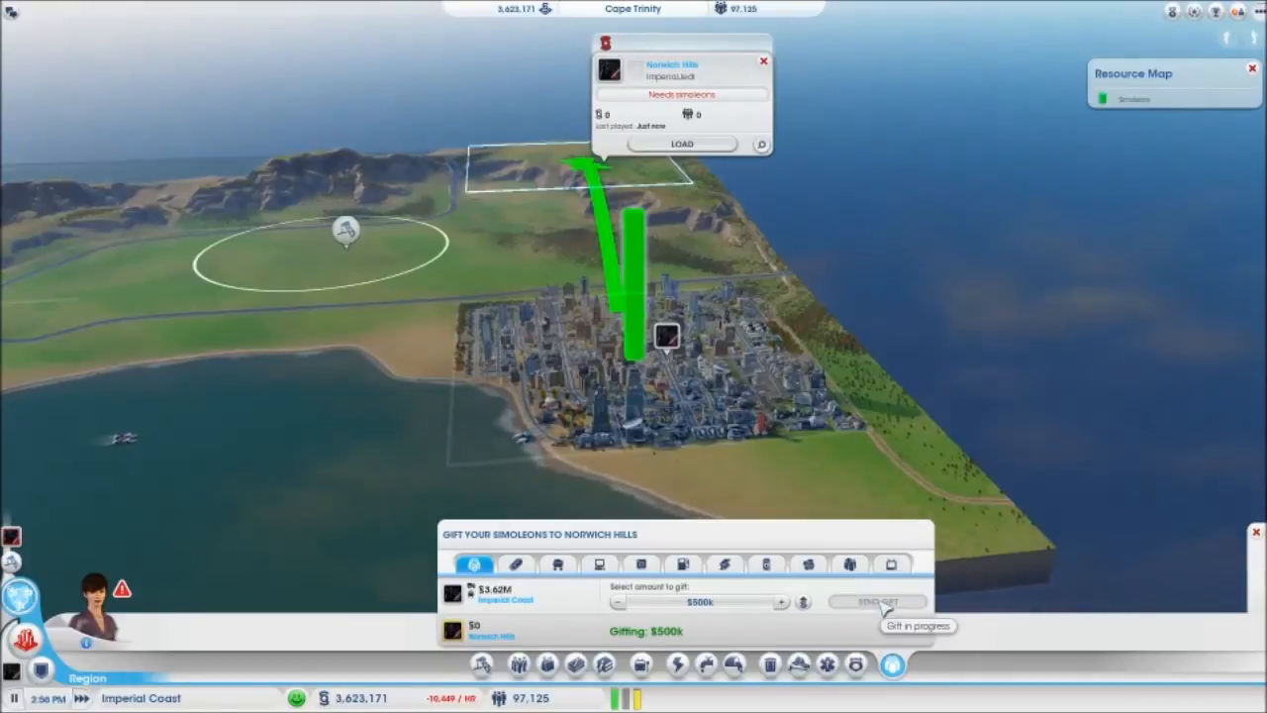
left_click(875, 602)
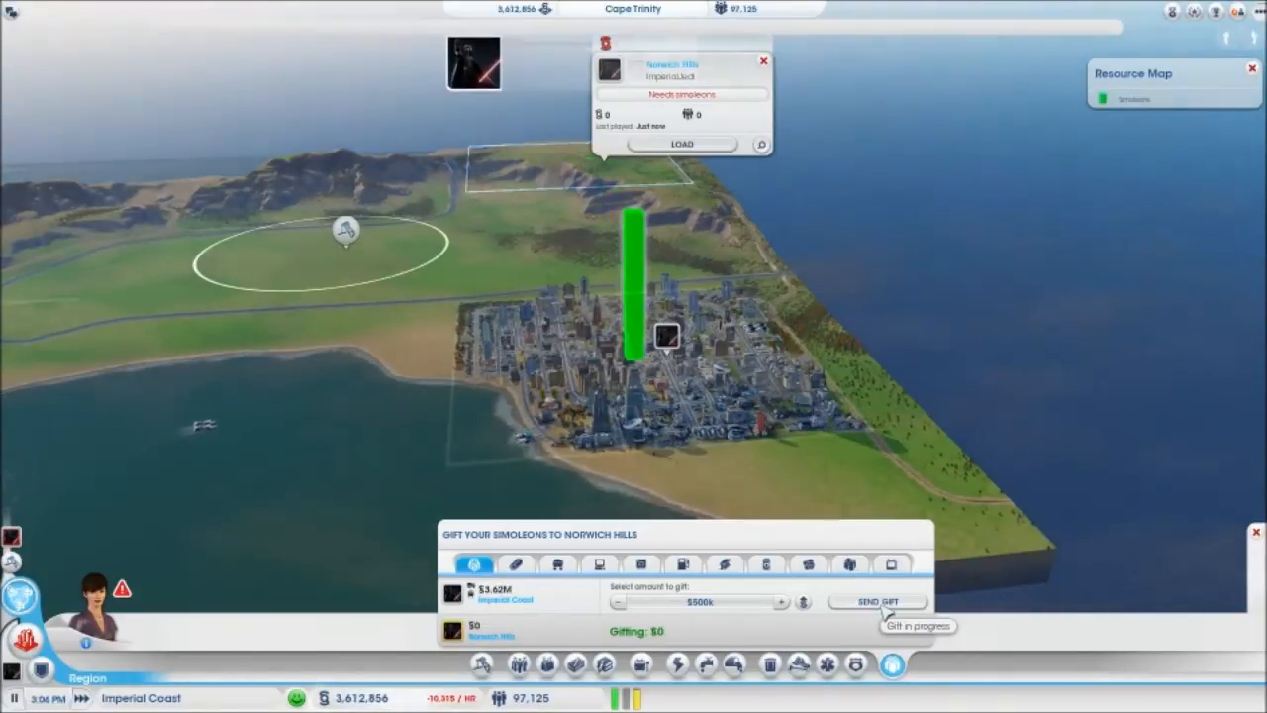
left_click(875, 602)
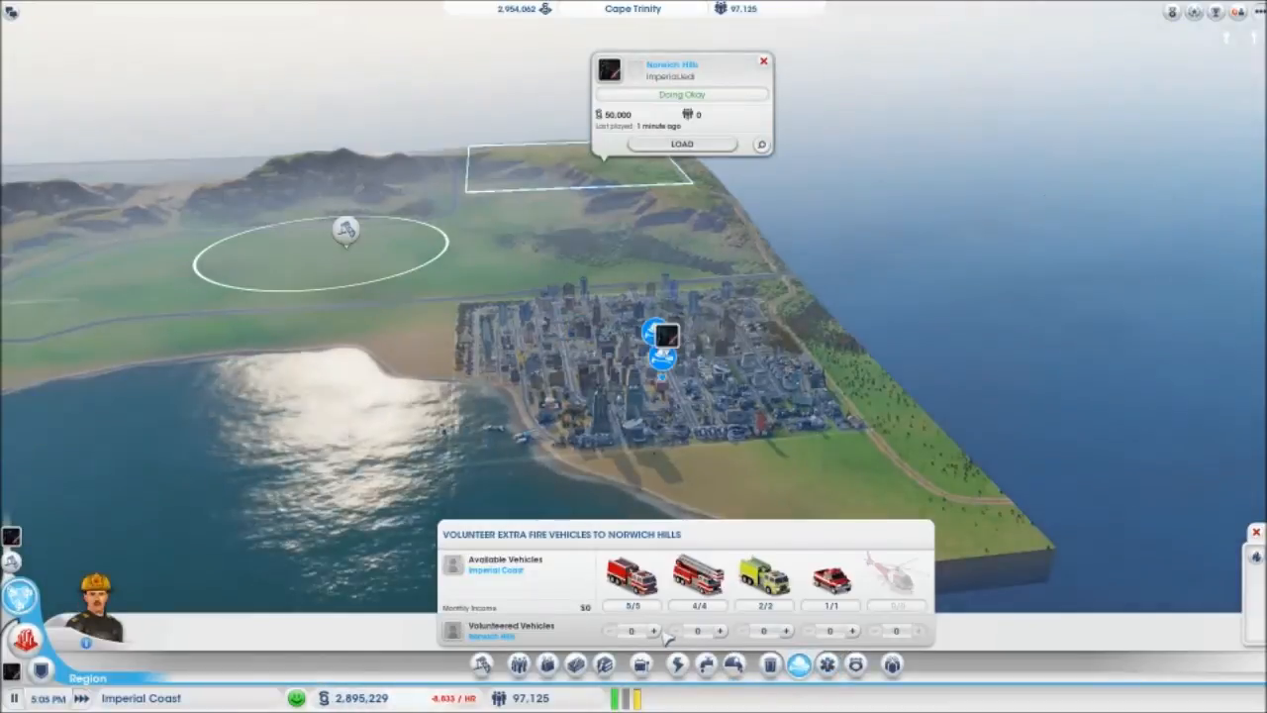
- Volunteer two spare fire vehicles to Norwich Hills
left_click(653, 630)
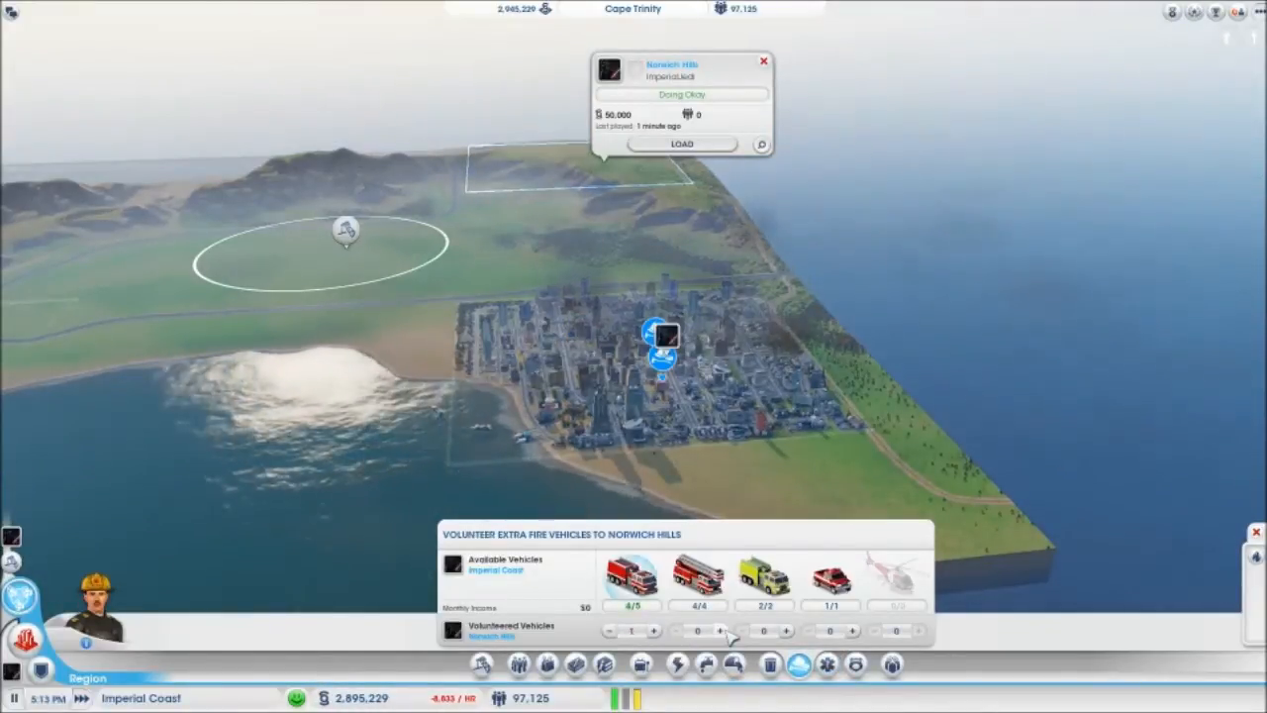
left_click(721, 630)
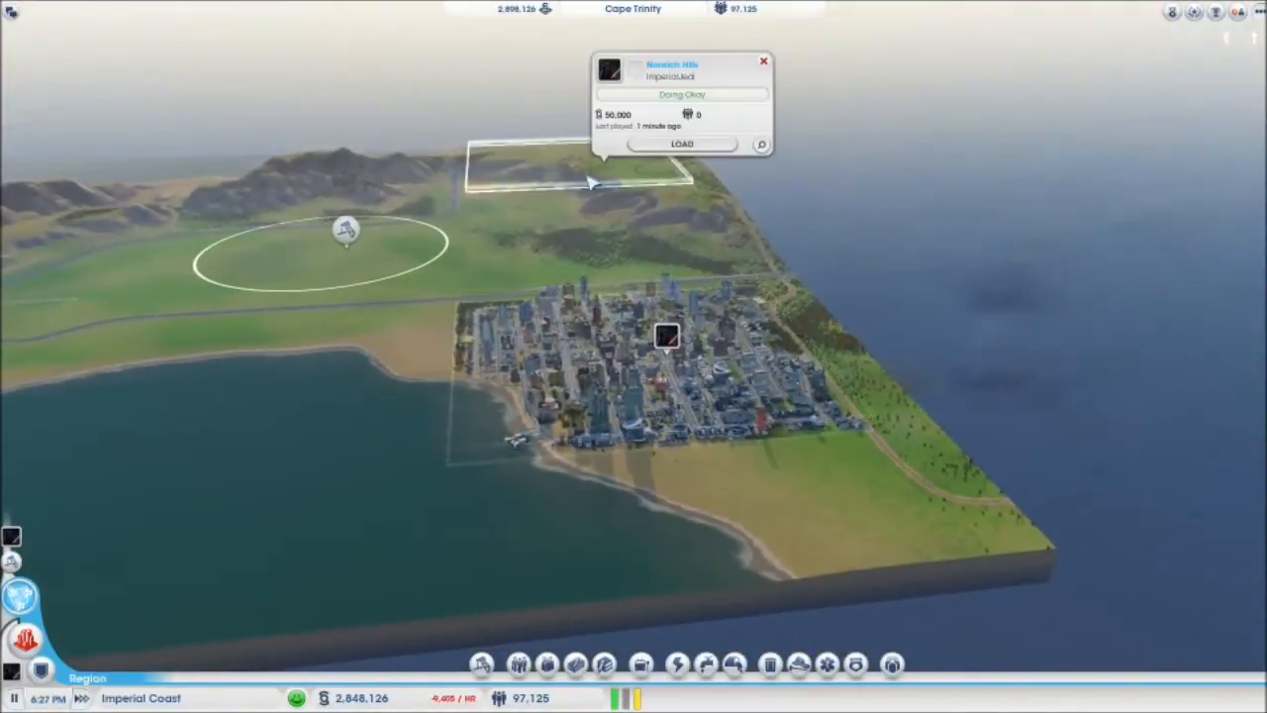
- Load the Norwich Hills city for play
left_click(681, 142)
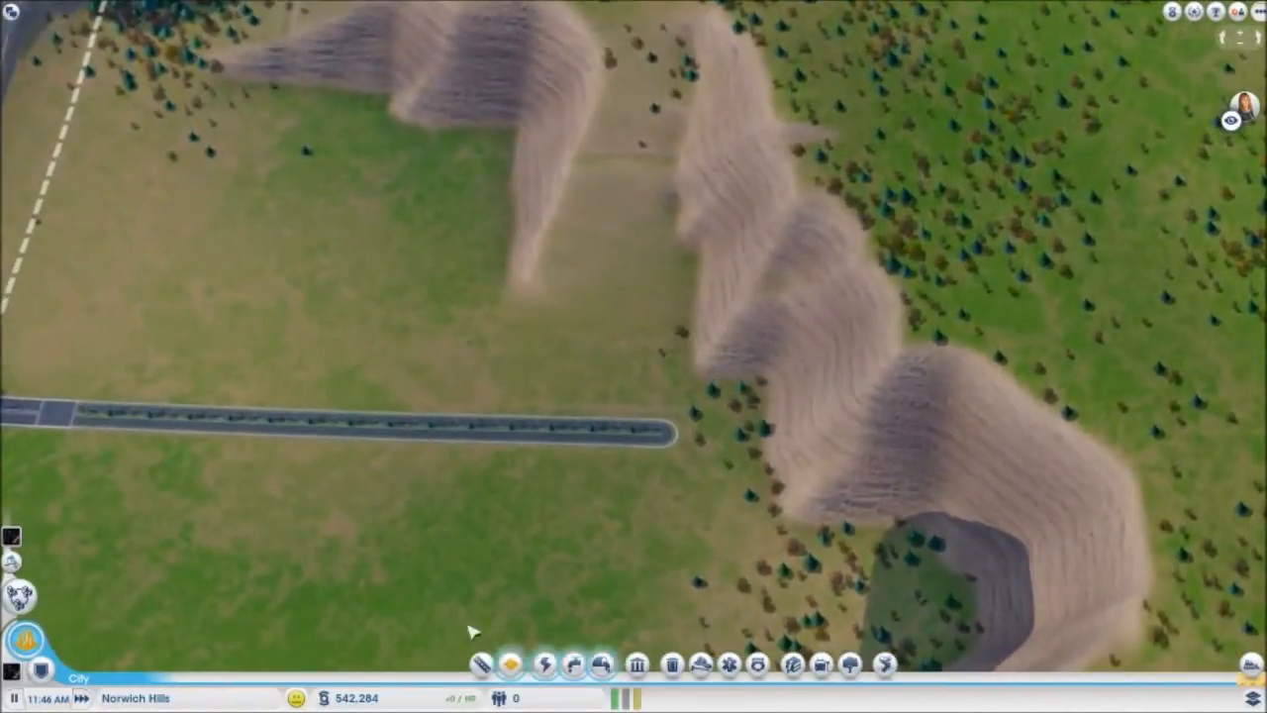
- Draw a new straight road northward toward the hills
left_click(479, 665)
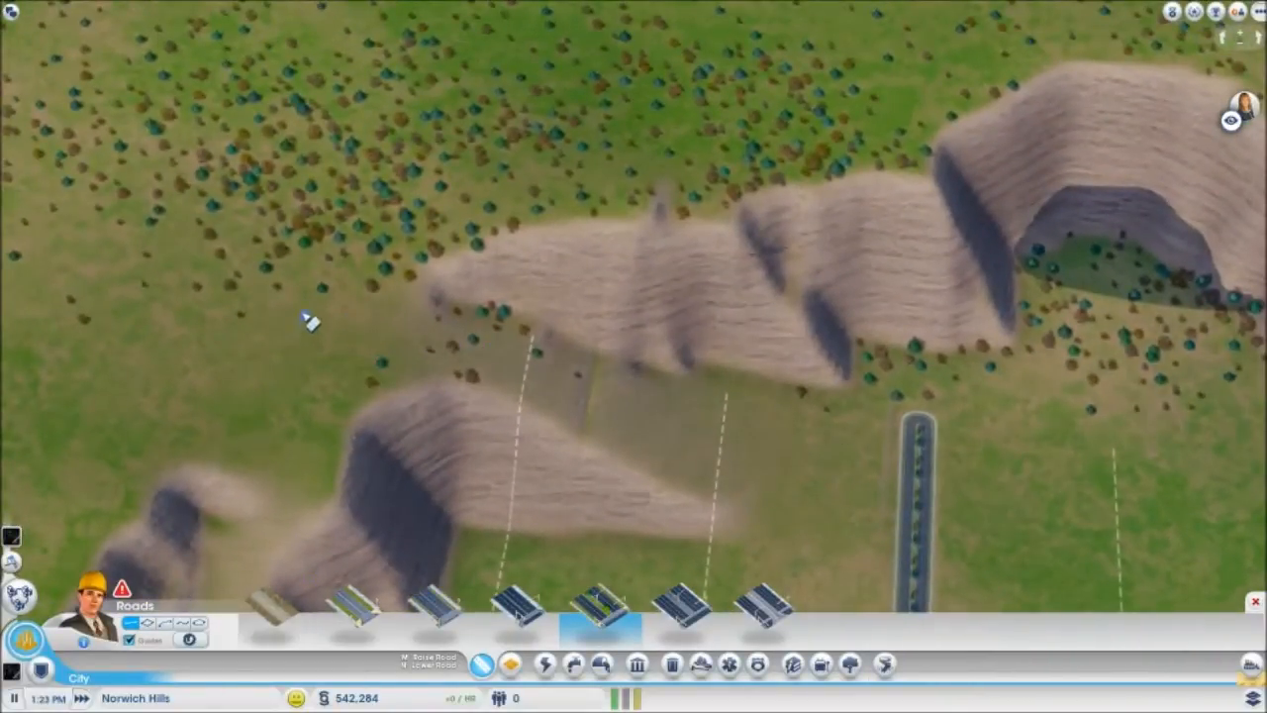
left_click_drag(315, 319, 912, 448)
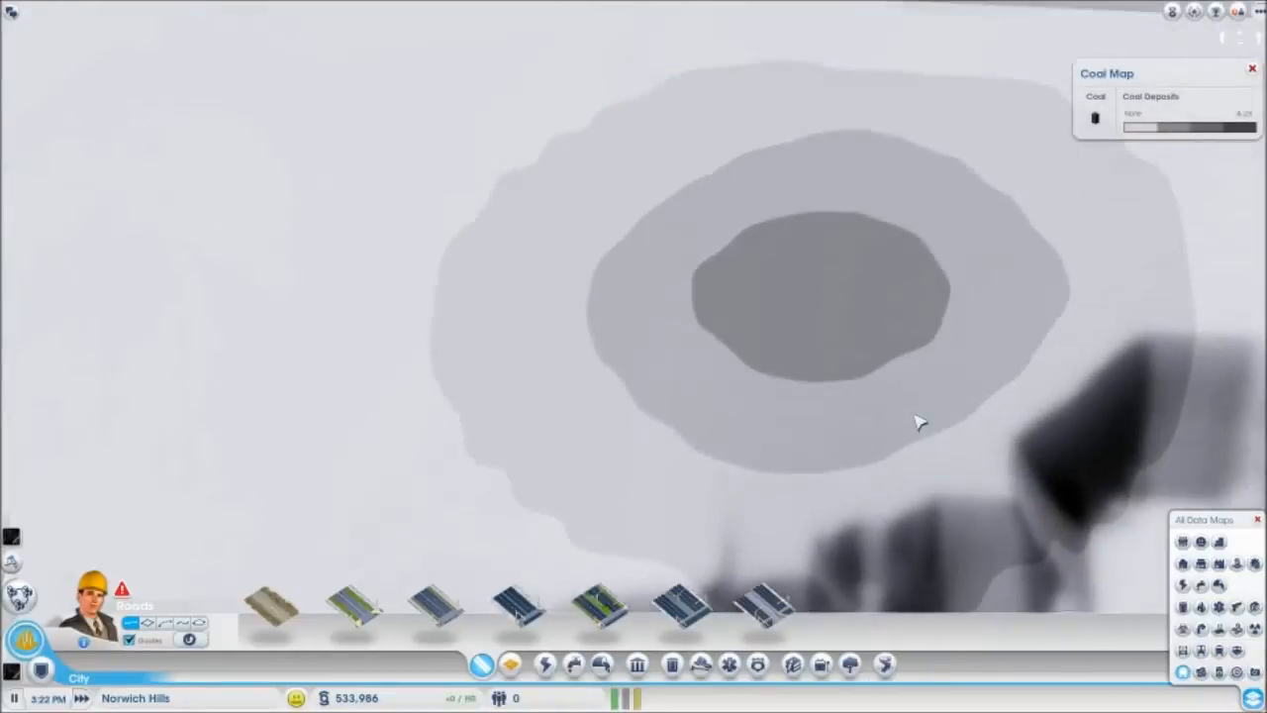
- View the ore deposits and place a road south toward the ore deposit
left_click(1182, 672)
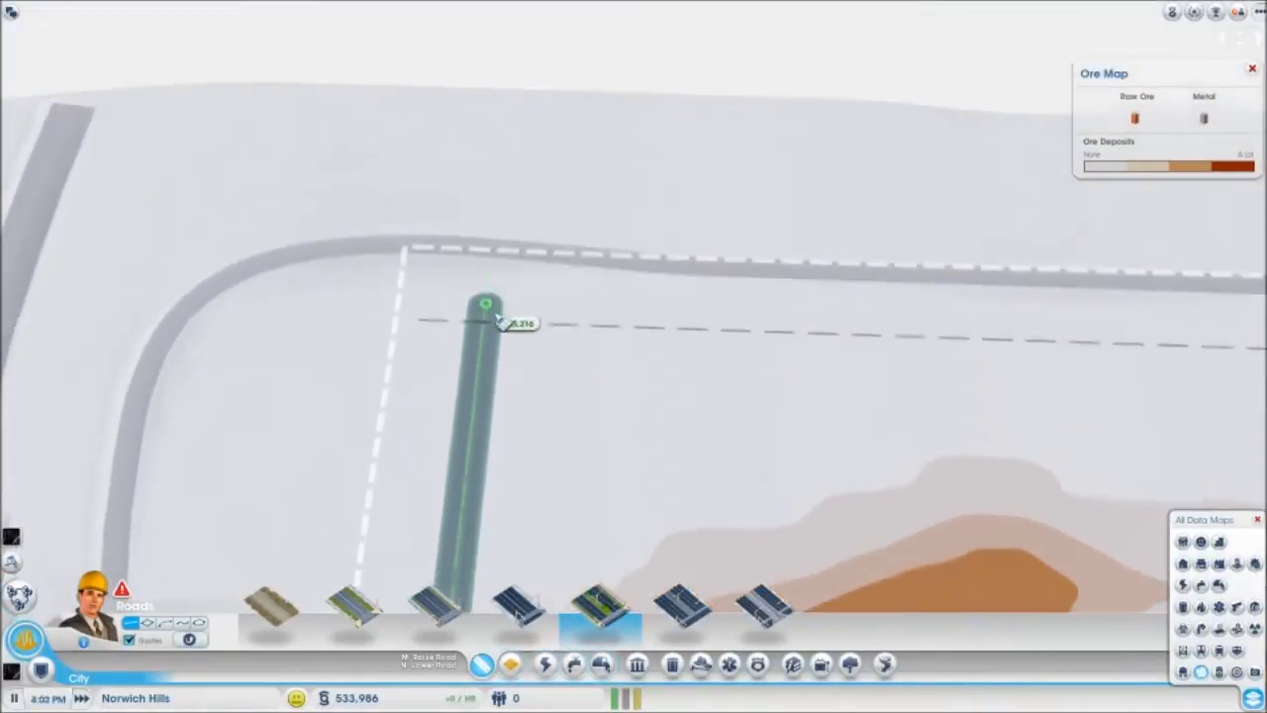
left_click(485, 321)
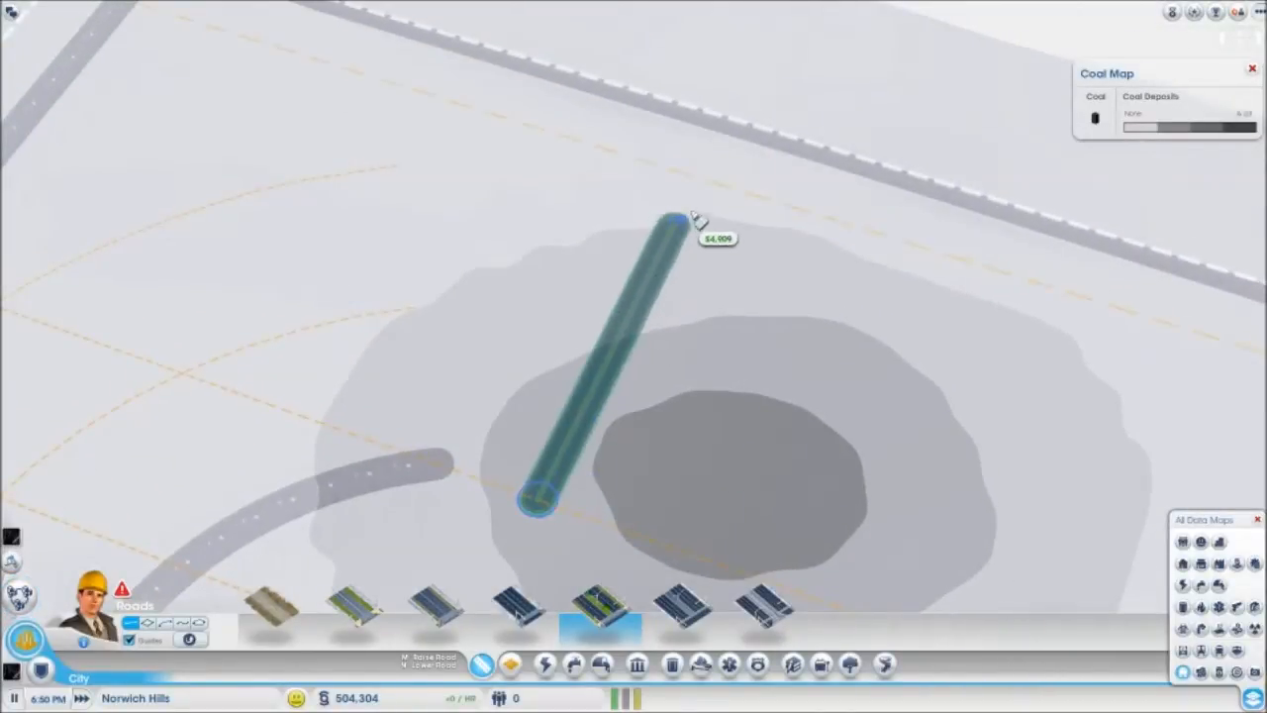
- Lay roads into the coal deposit, along the top, and joining the two branches into a loop
left_click(705, 182)
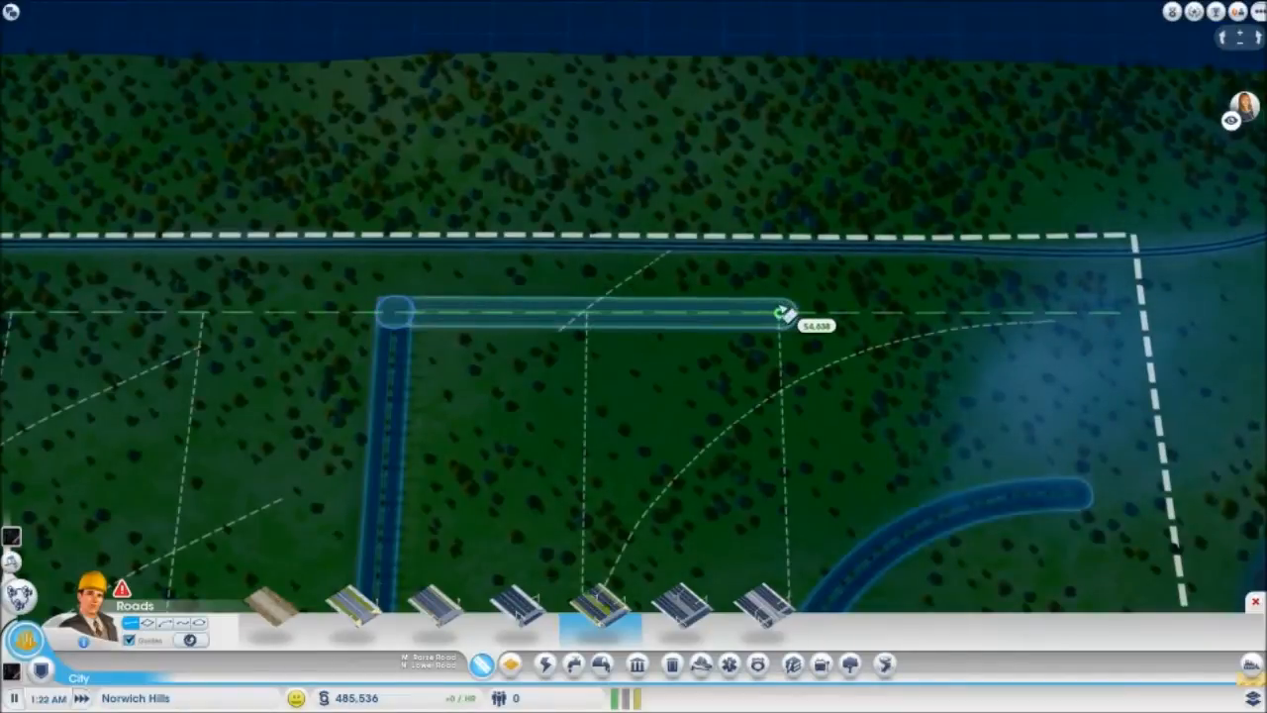
left_click_drag(782, 313, 1065, 313)
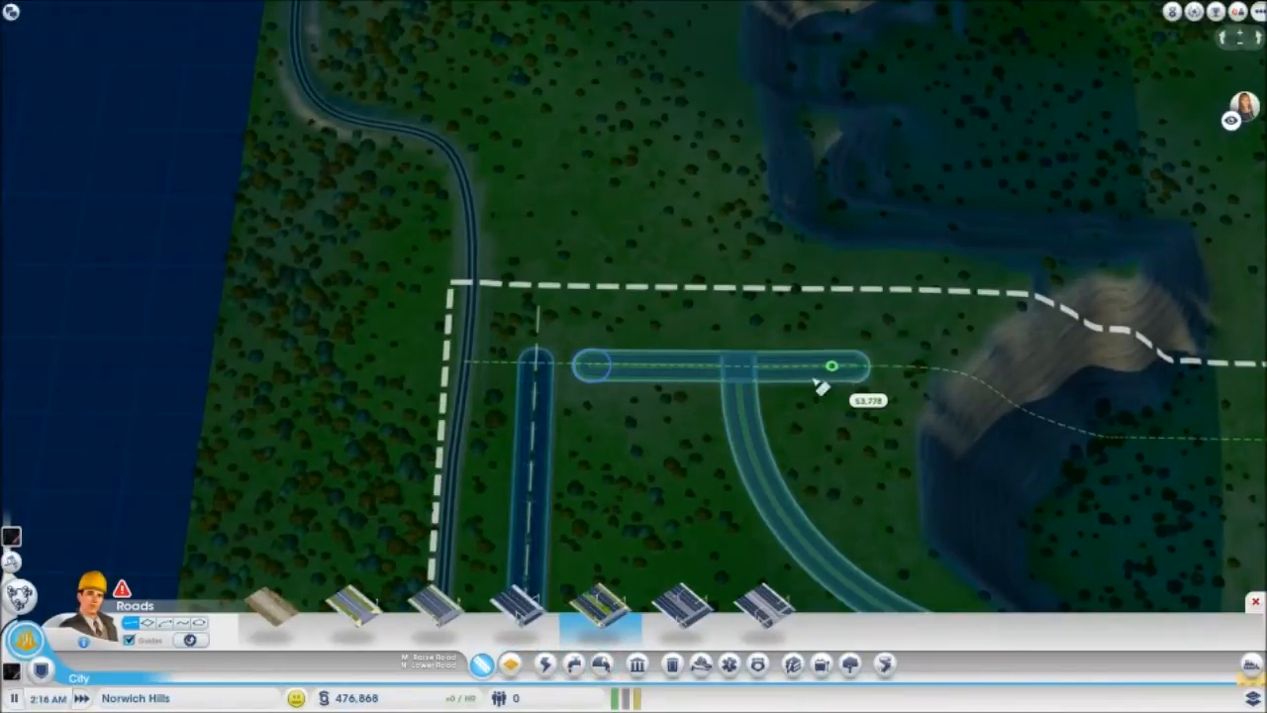
left_click_drag(842, 364, 505, 368)
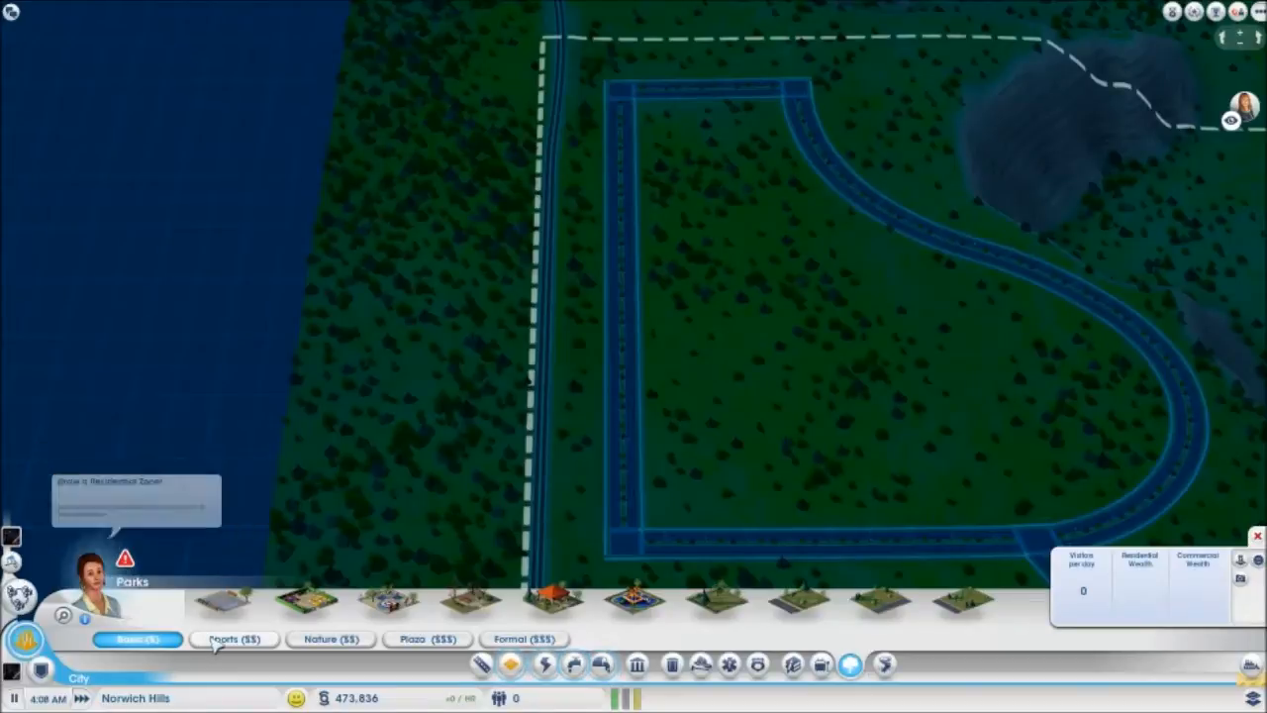
- Bring up the park building options beside the road loop
left_click(330, 638)
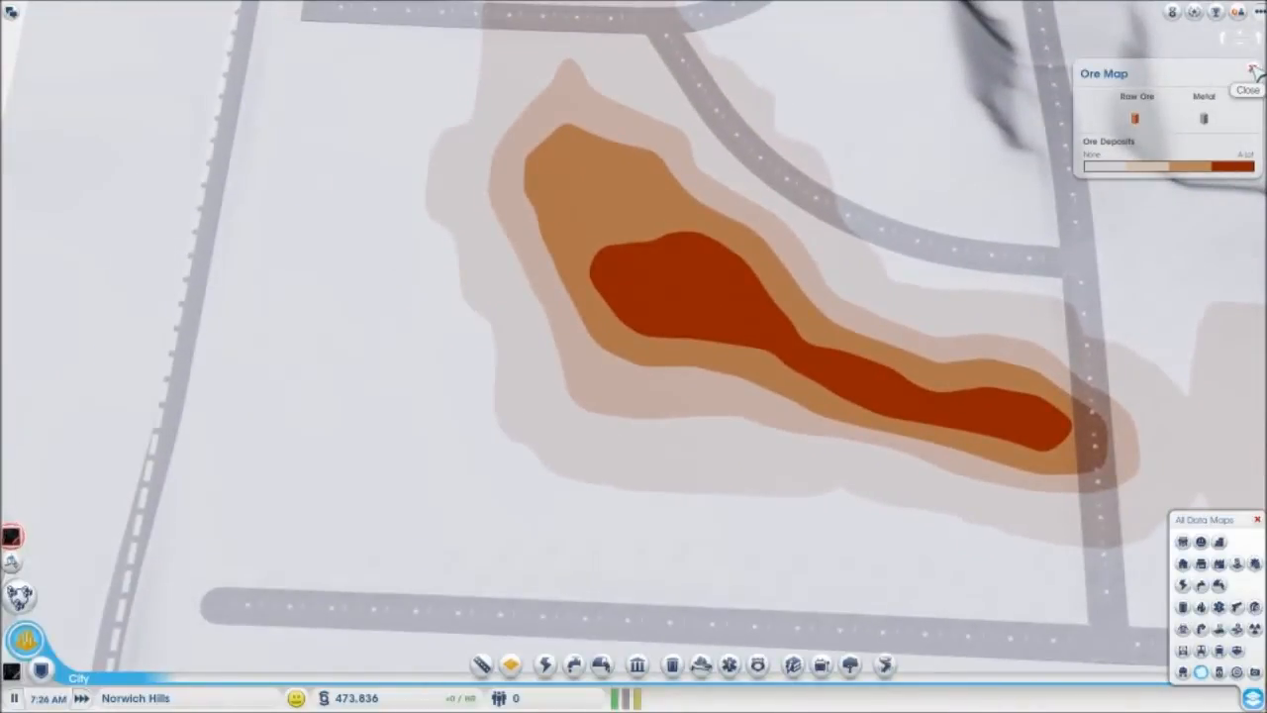
- Check the ore data map, then switch from roads to the mass transit options
left_click(1245, 91)
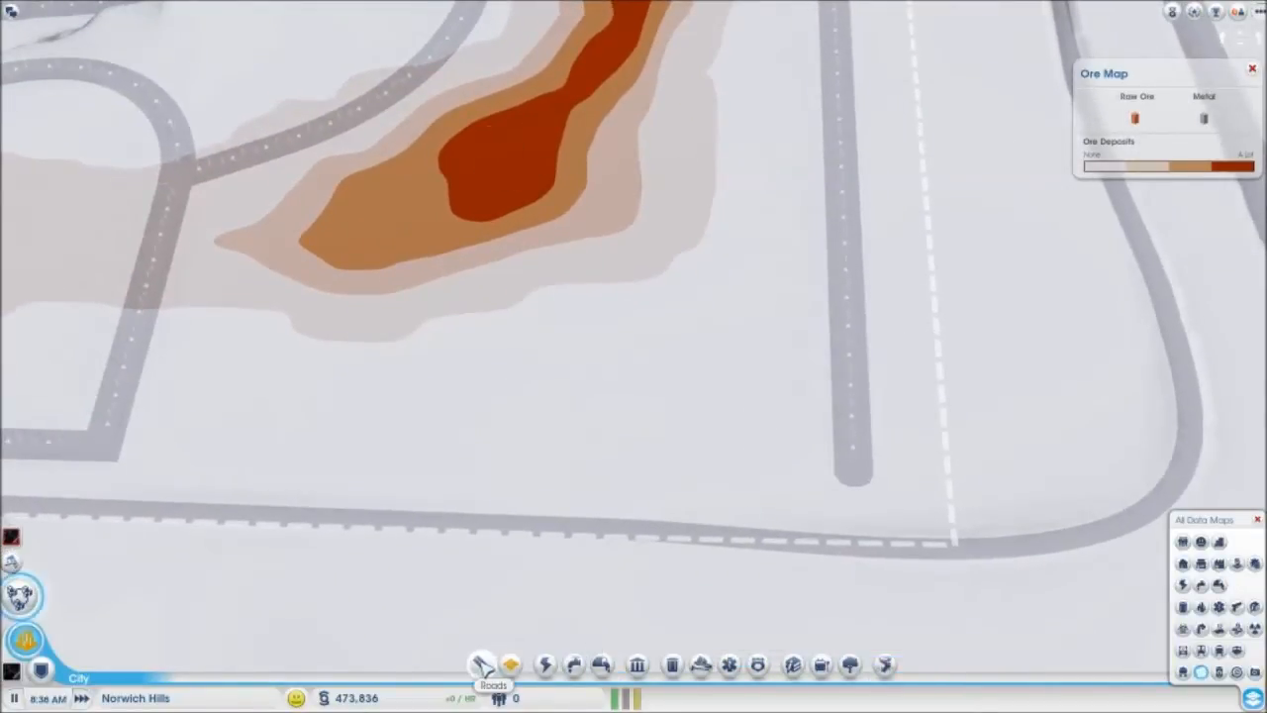
left_click(483, 665)
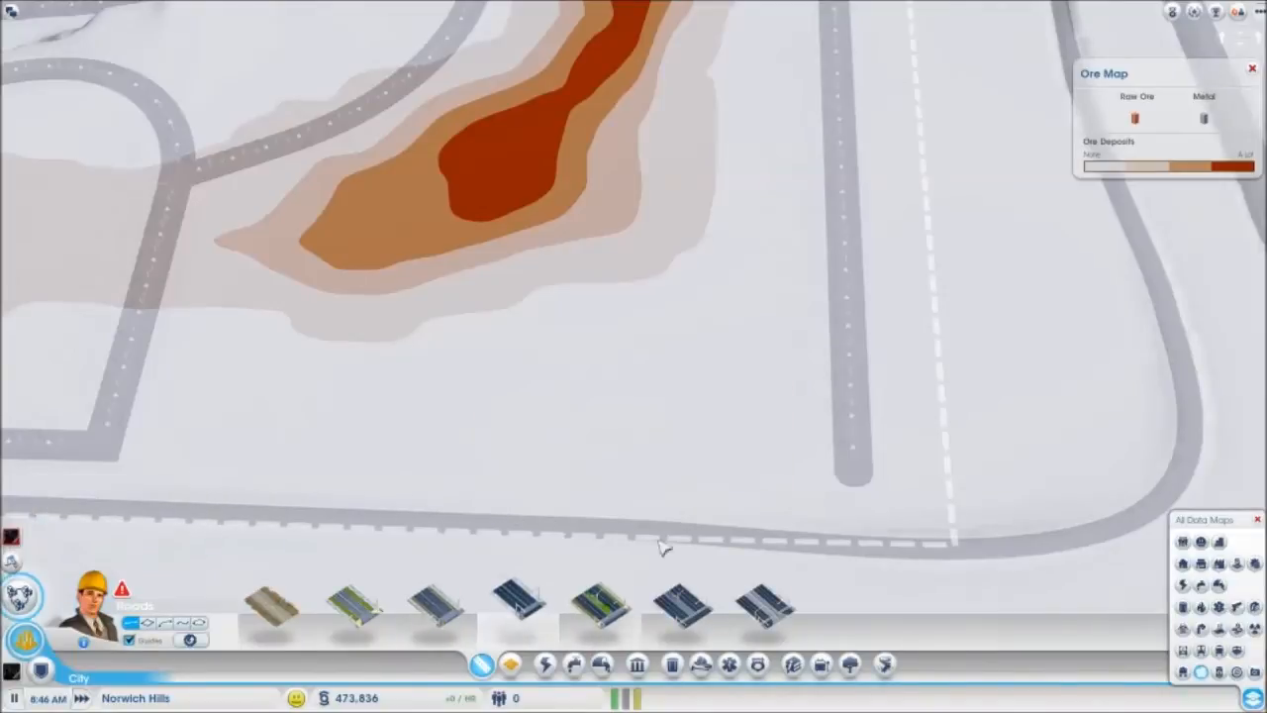
mouse_move(794, 665)
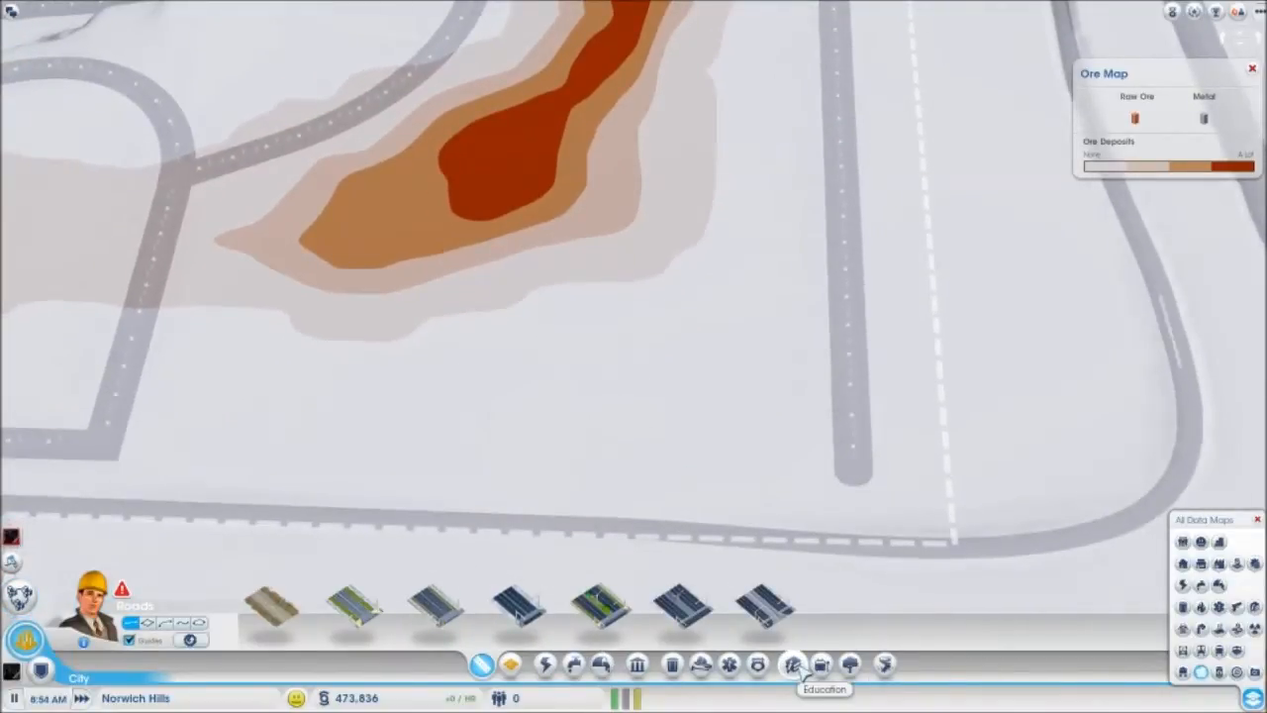
left_click(821, 665)
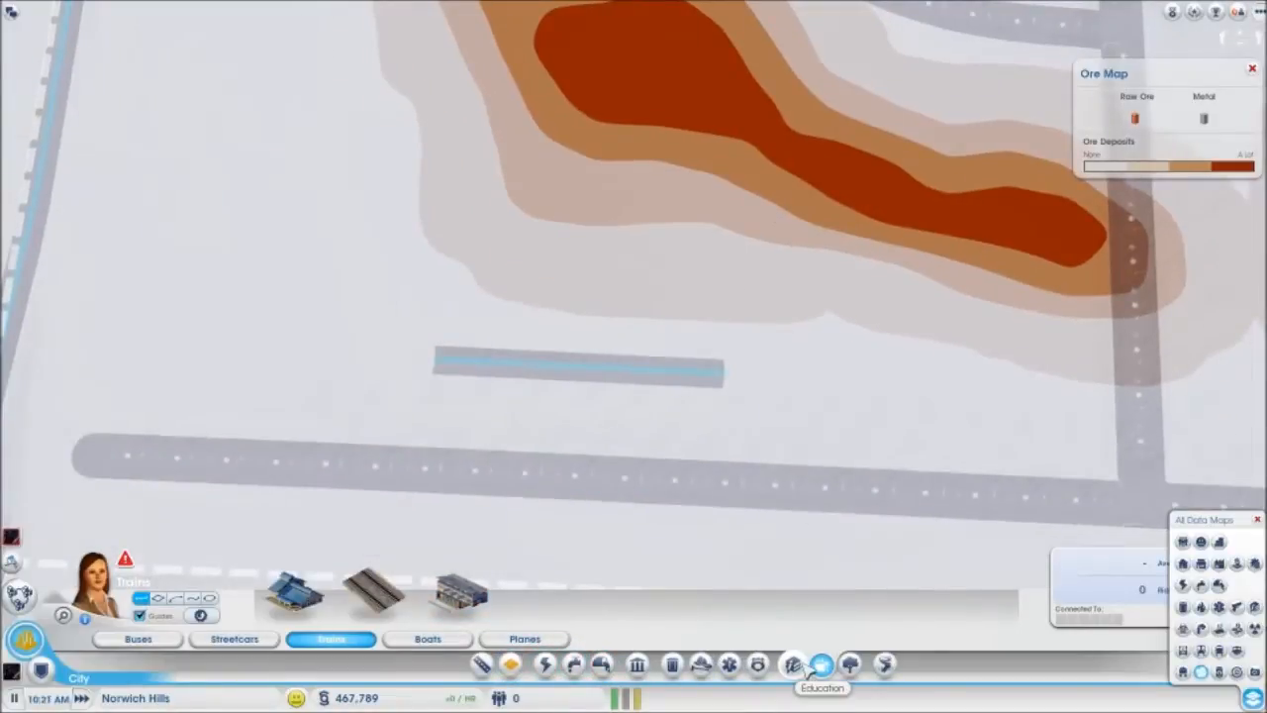
mouse_move(788, 666)
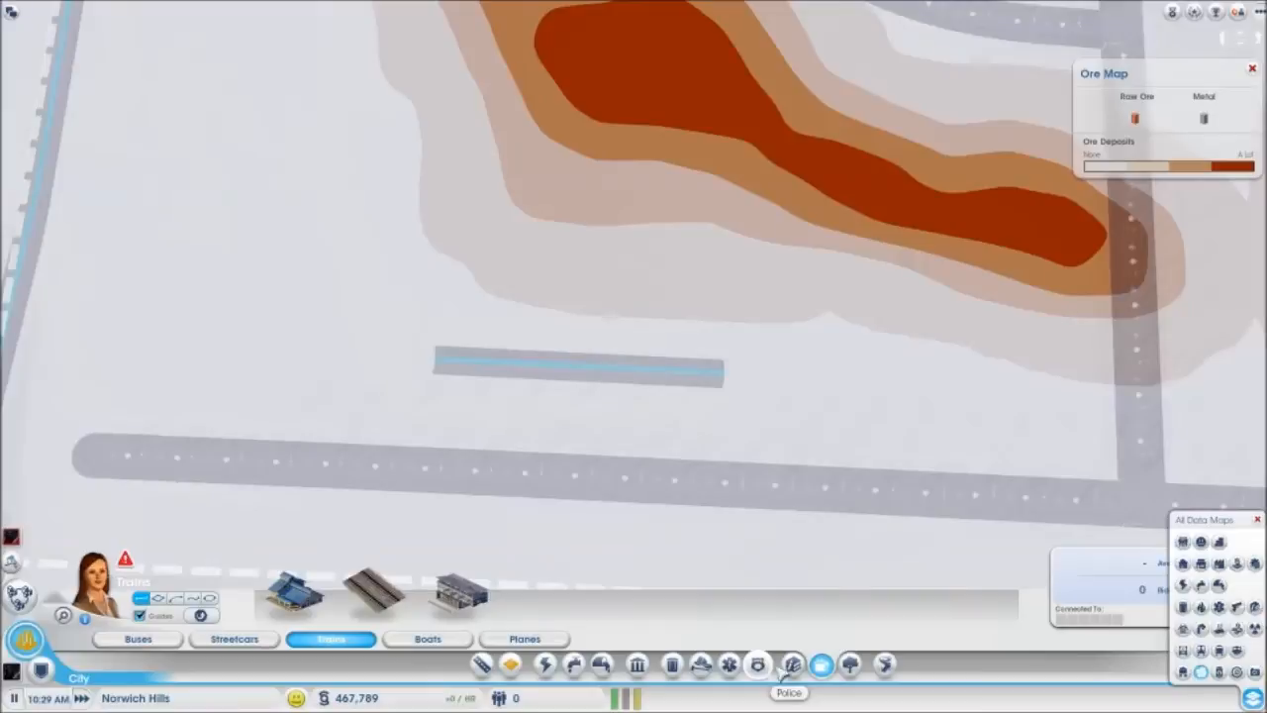
- Lay rail track through the grassland and connect it to the main railway
left_click(852, 665)
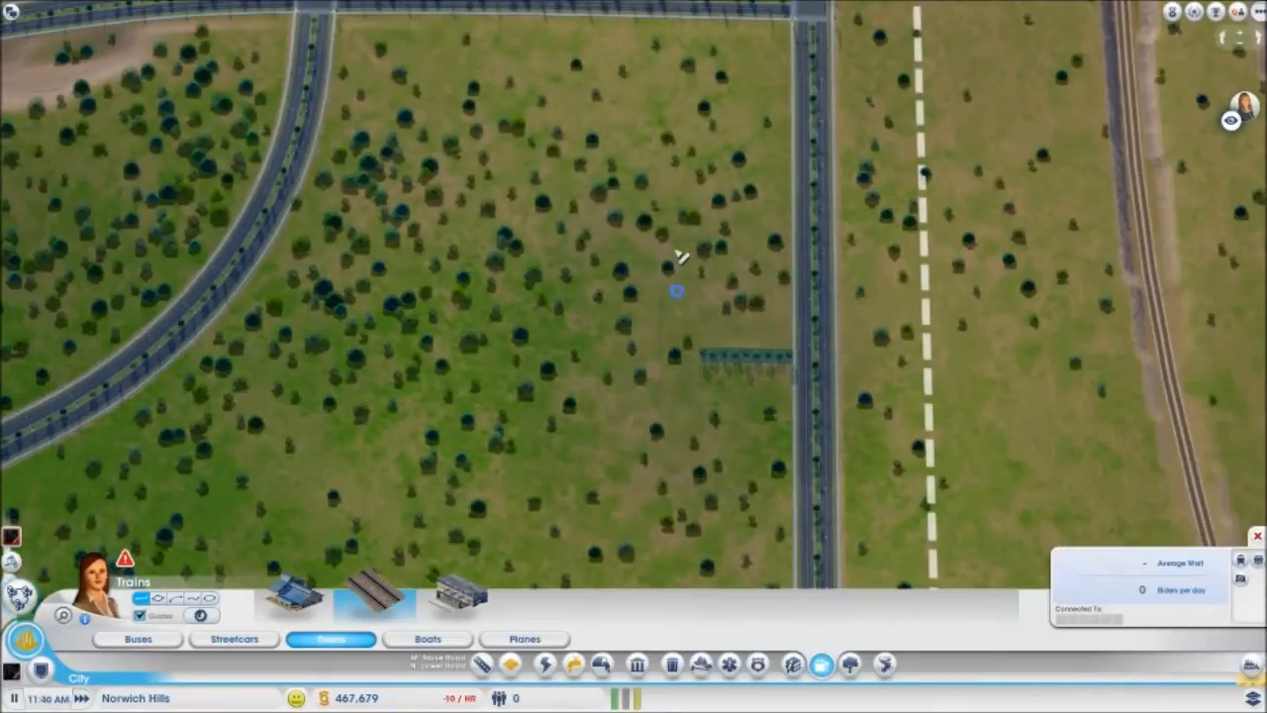
left_click_drag(677, 293, 677, 499)
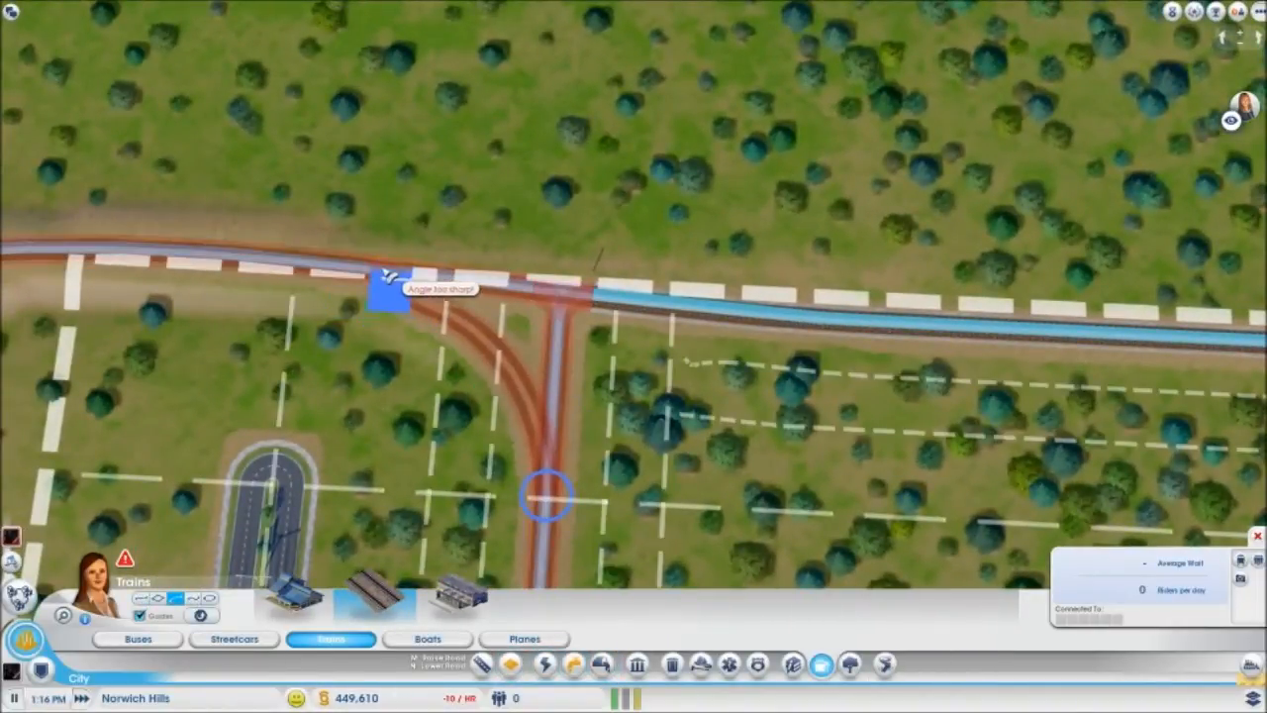
left_click(736, 313)
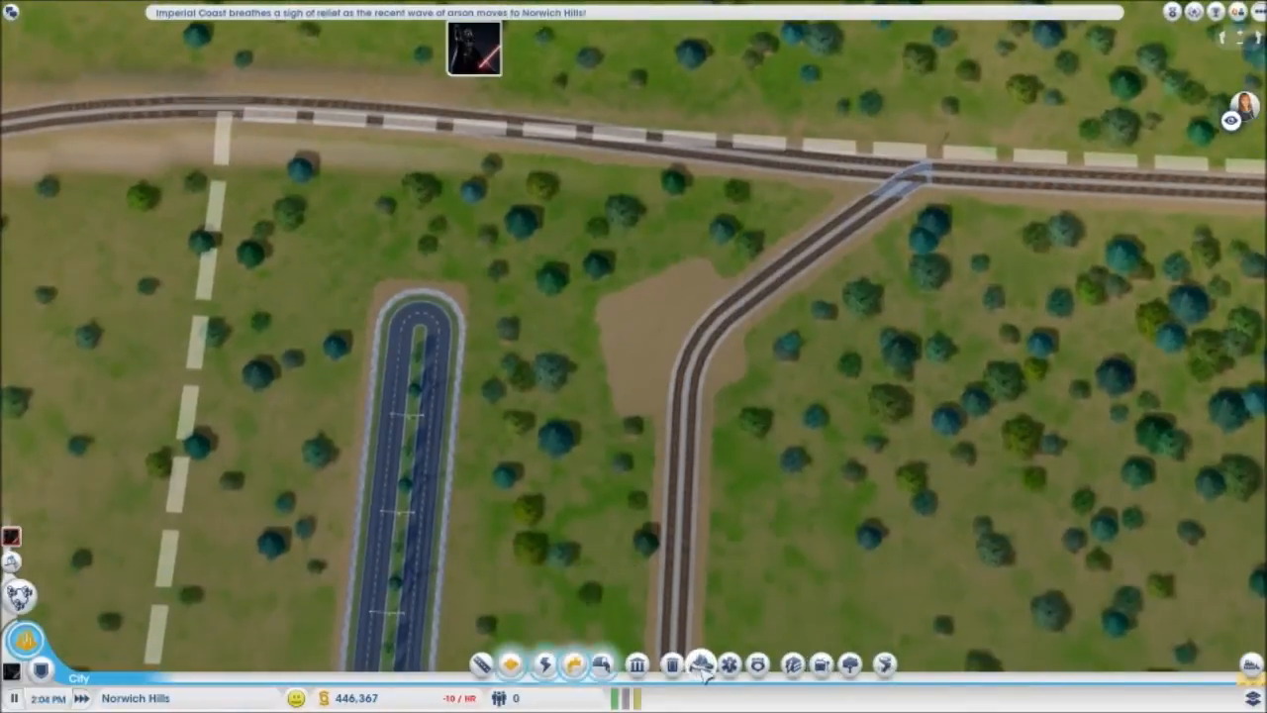
- Lay a new rail track from Mass Transit > Trains running south from the road toward the deposit
left_click(701, 665)
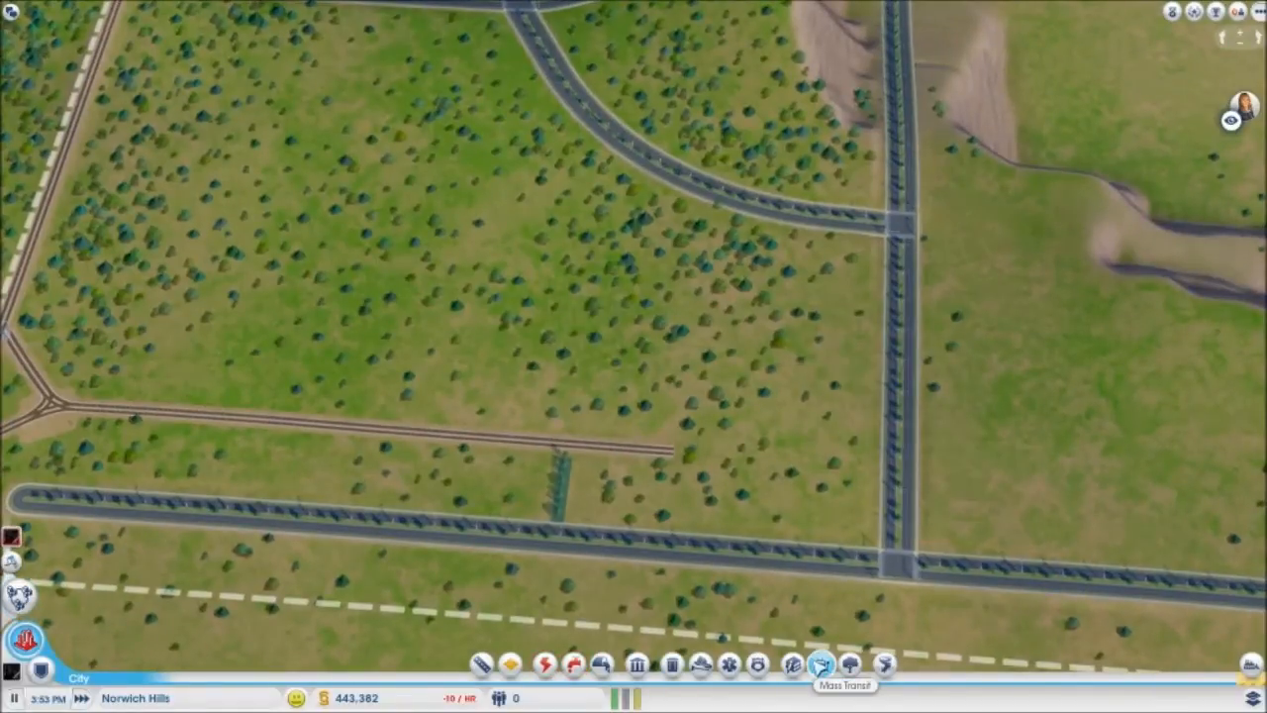
left_click(819, 666)
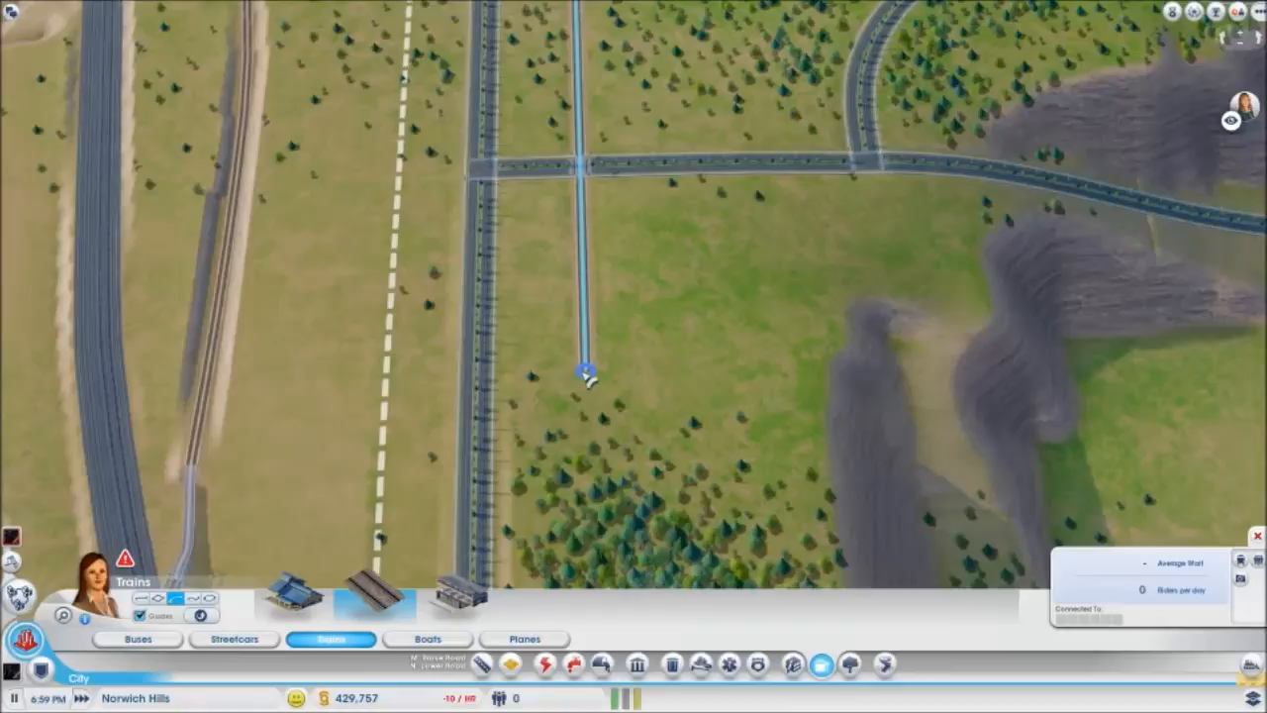
left_click_drag(584, 376, 856, 408)
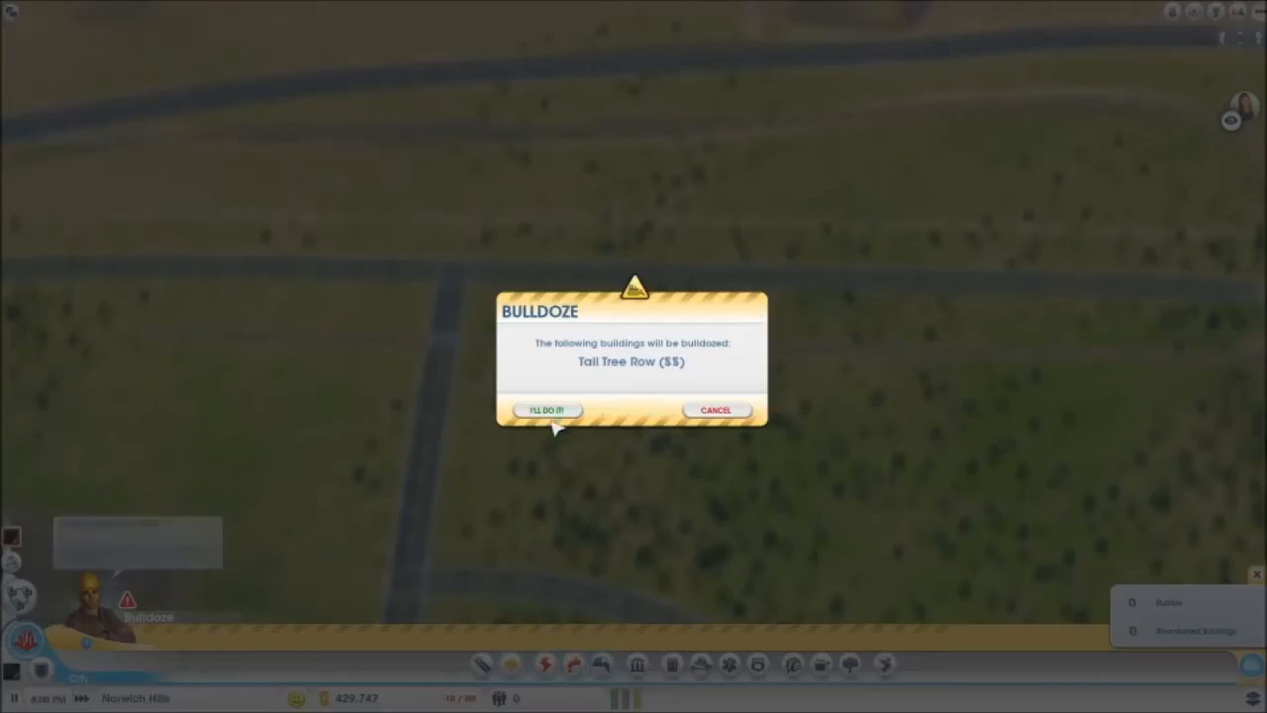
- Confirm demolishing the Tall Tree Row building with "I'll do it"
left_click(546, 410)
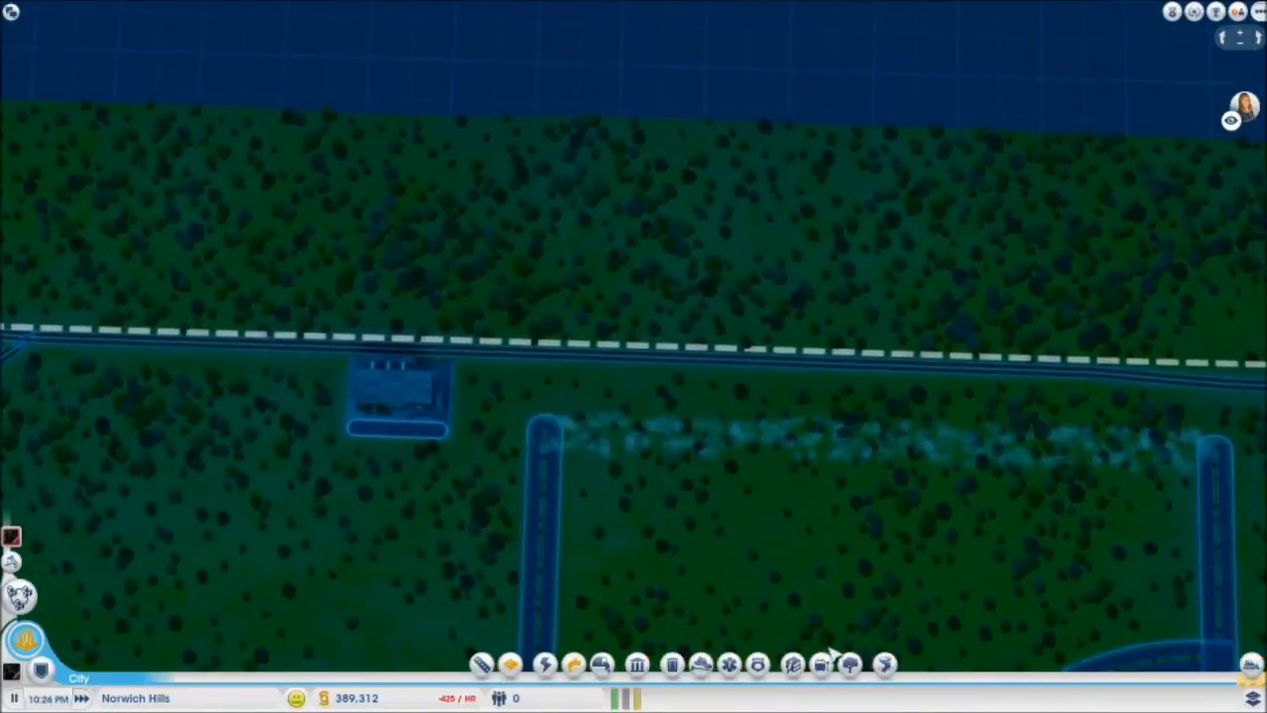
- Place two train stations along the railway line beside the roads
left_click(821, 666)
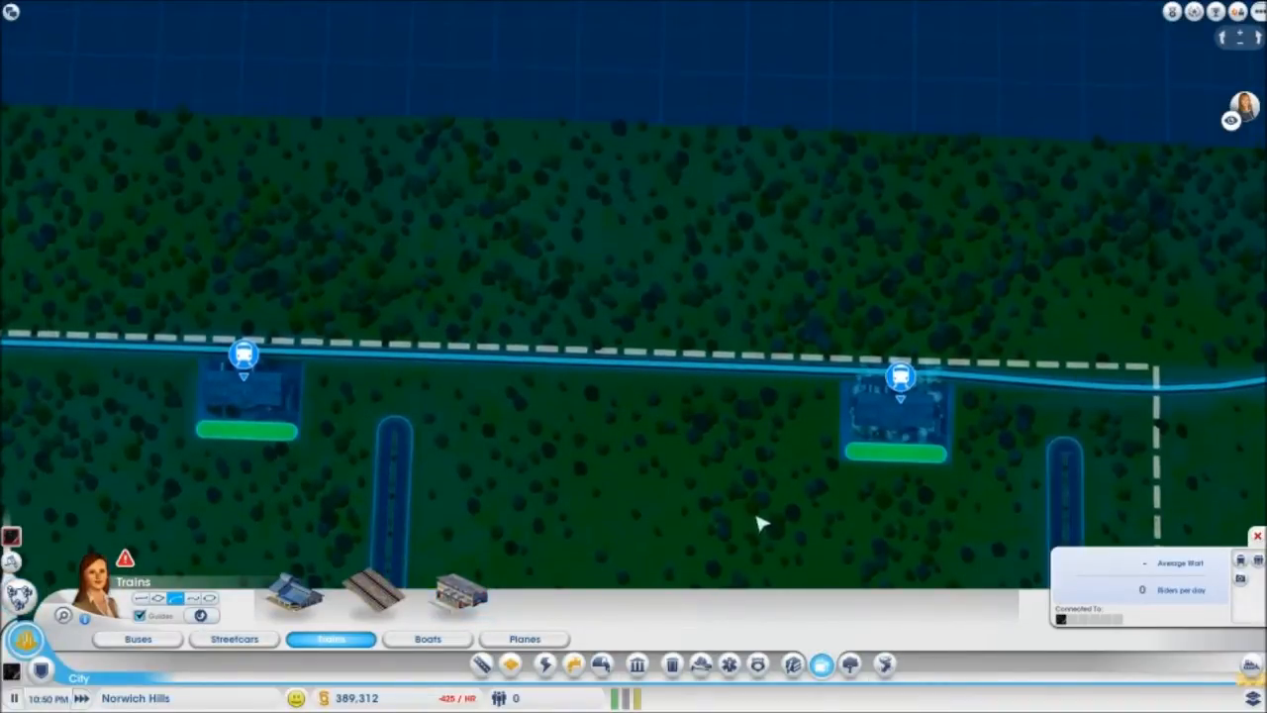
left_click(509, 665)
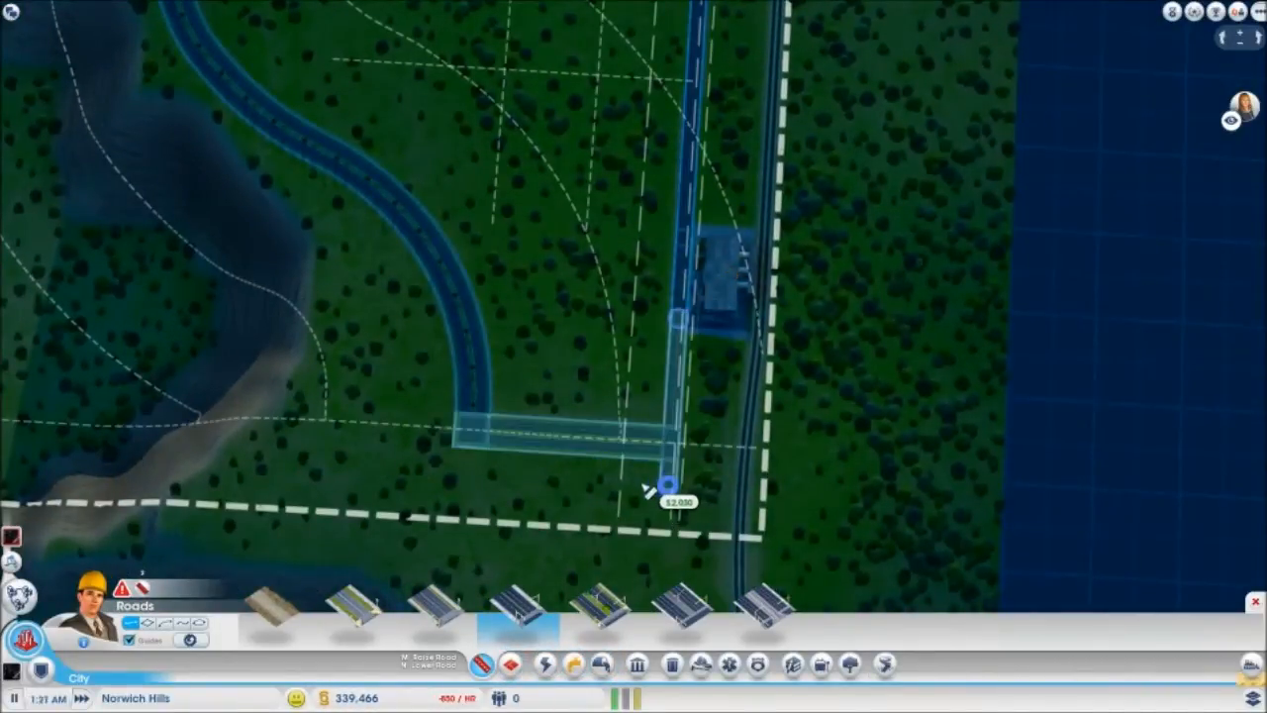
- Draw a road from the curved road to the road running beside the railway
left_click(658, 491)
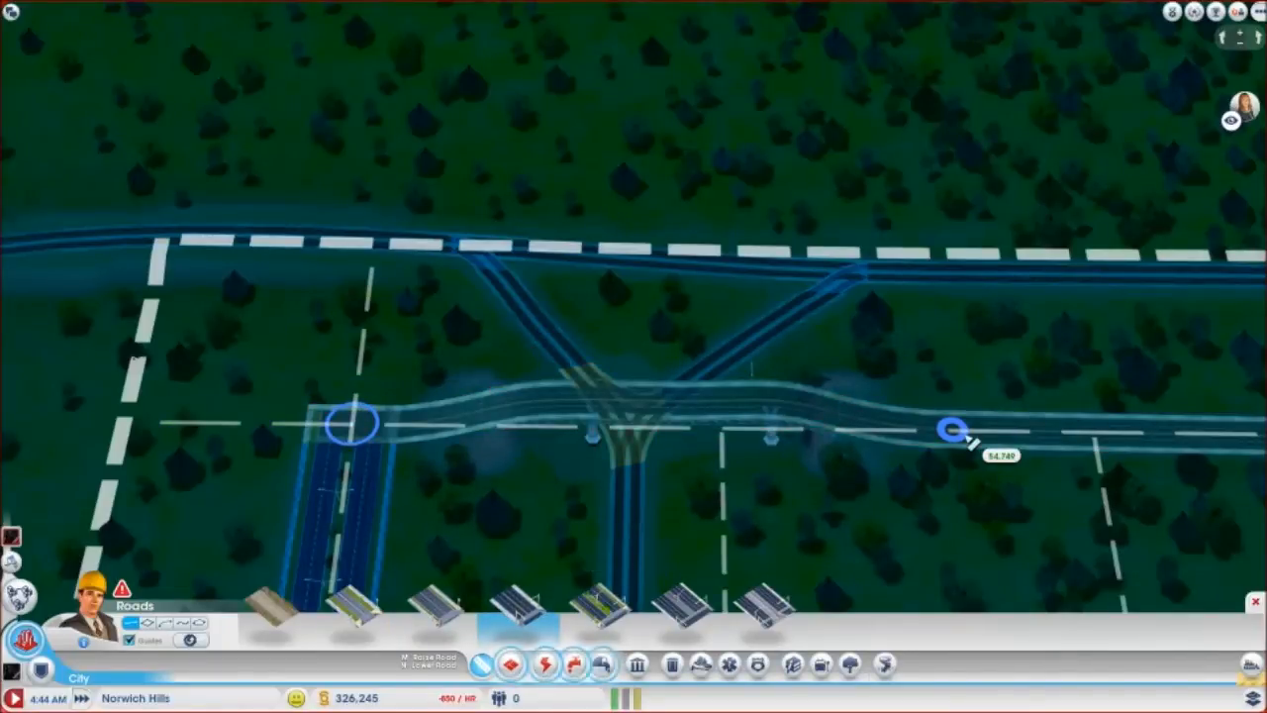
- Draw roads across and near the Y-shaped rail junction linking to the rail-side stations
left_click(947, 432)
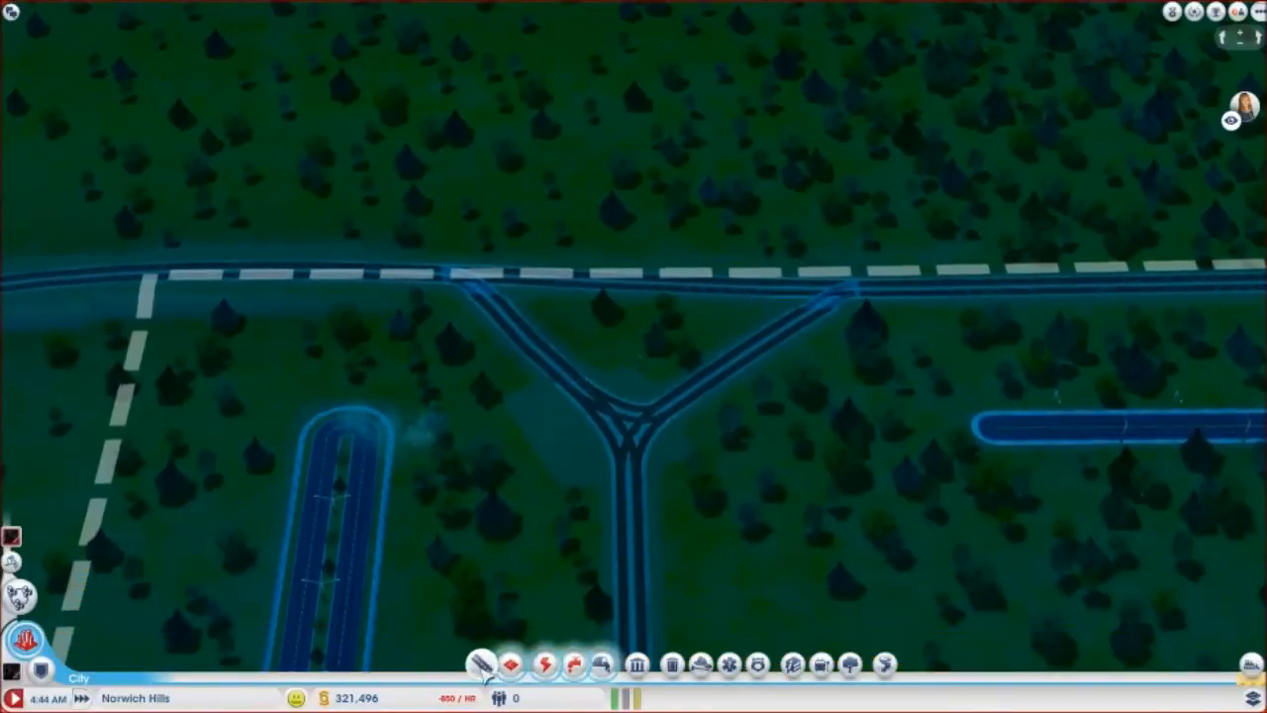
left_click(483, 665)
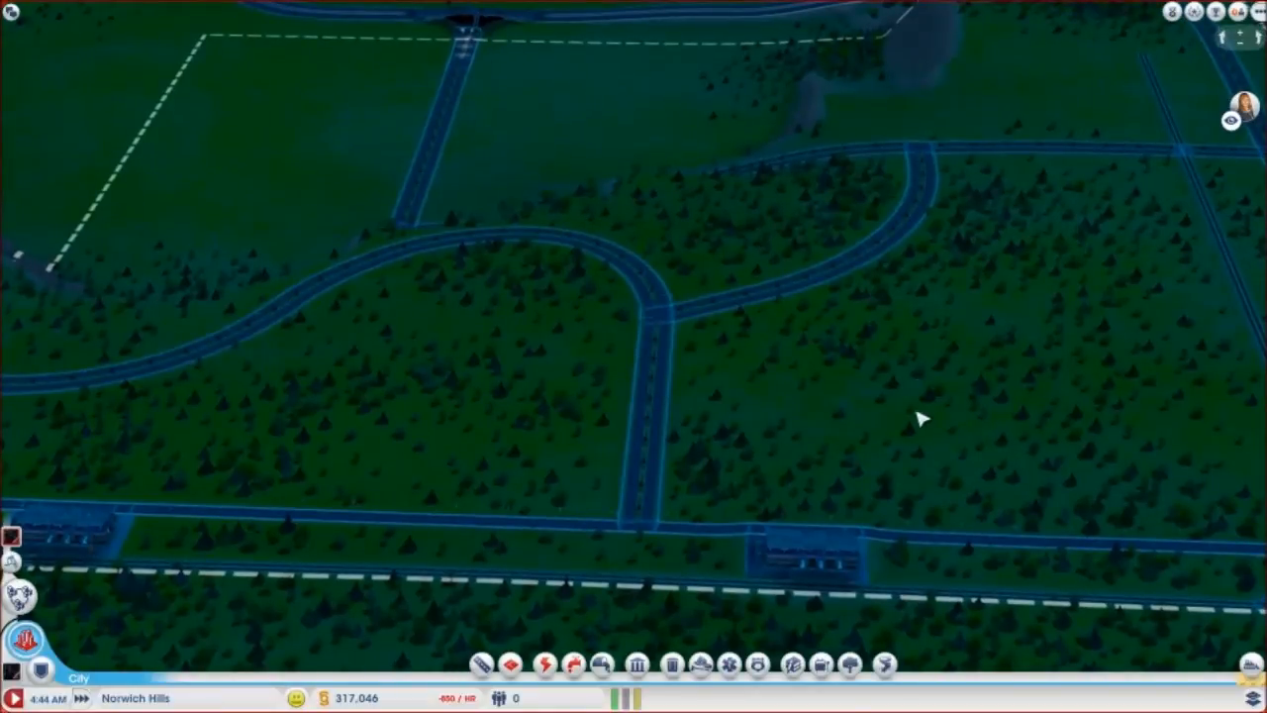
mouse_move(931, 394)
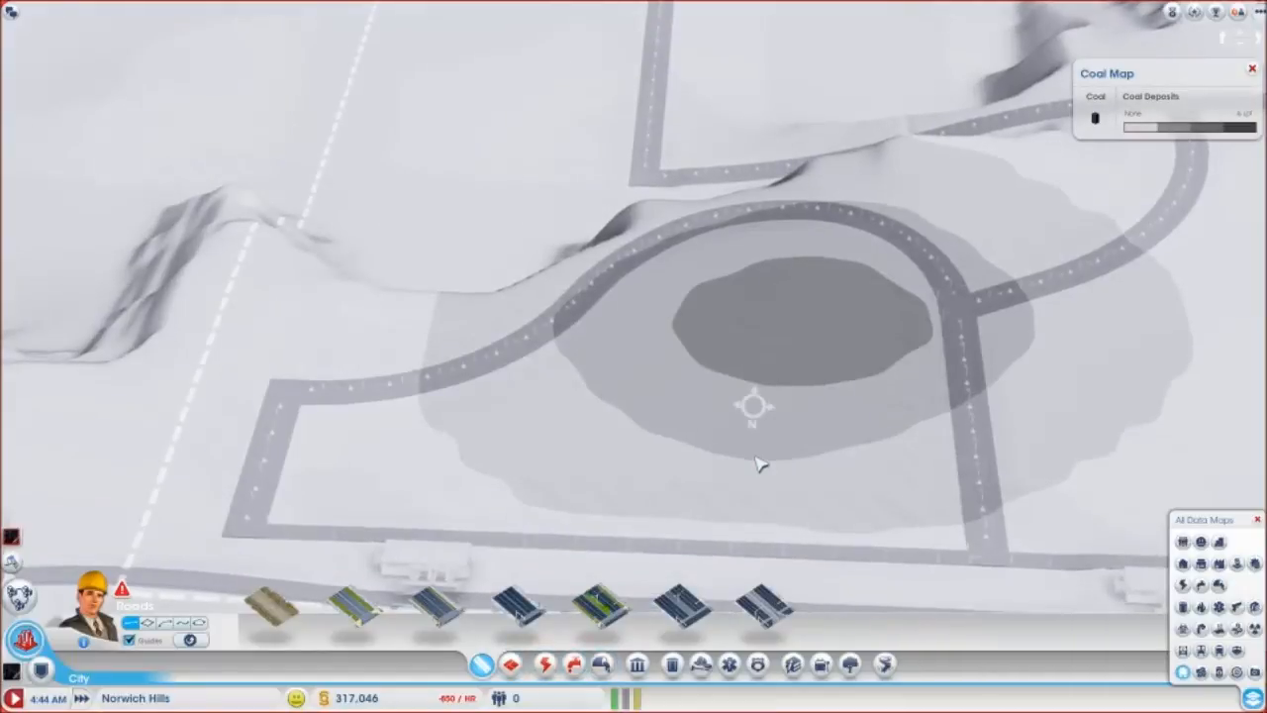
- Draw a straight freight rail track through the middle of the coal deposit
left_click(848, 665)
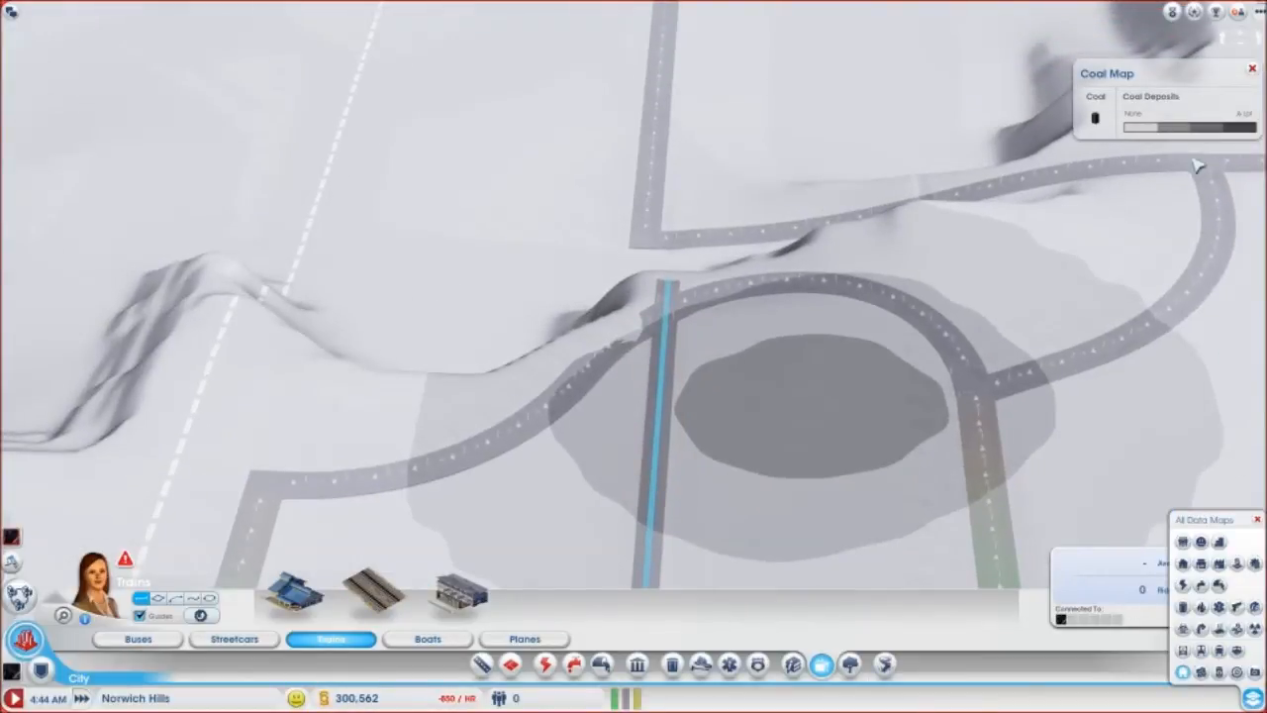
left_click(1251, 68)
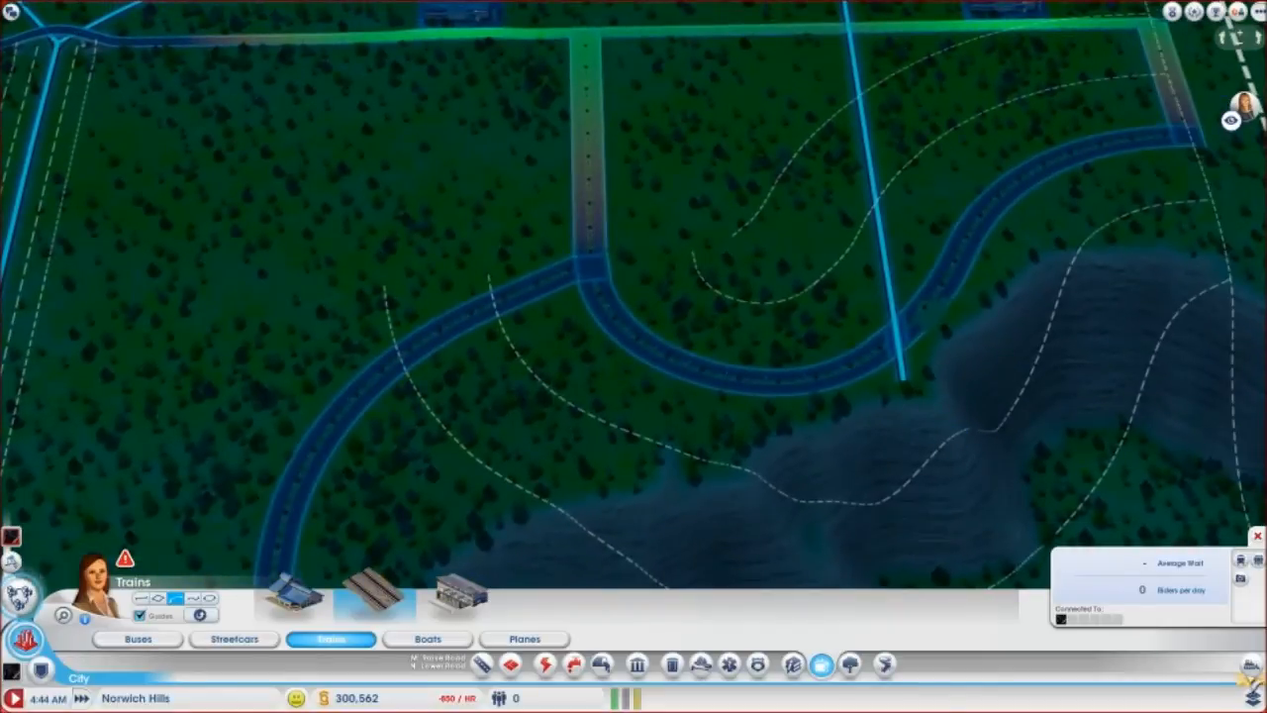
- Lay a rail branch south from the crossing road curving east through the forest
left_click(637, 665)
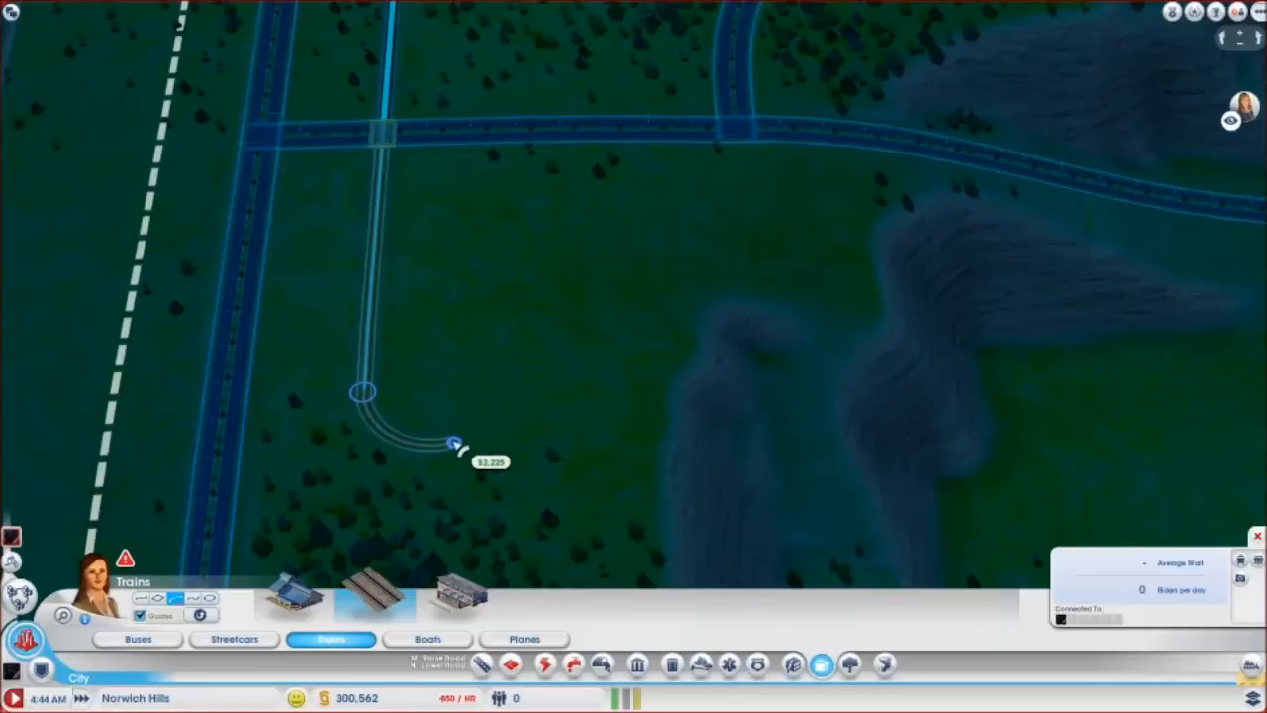
mouse_move(425, 456)
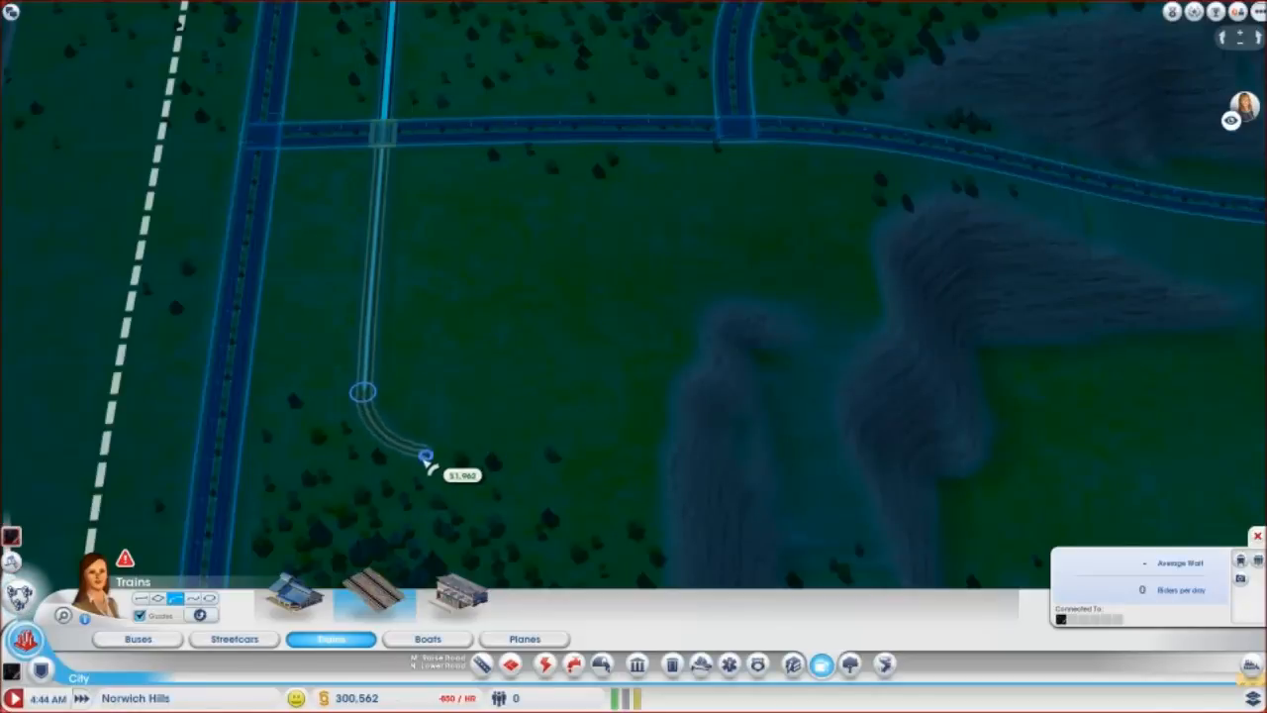